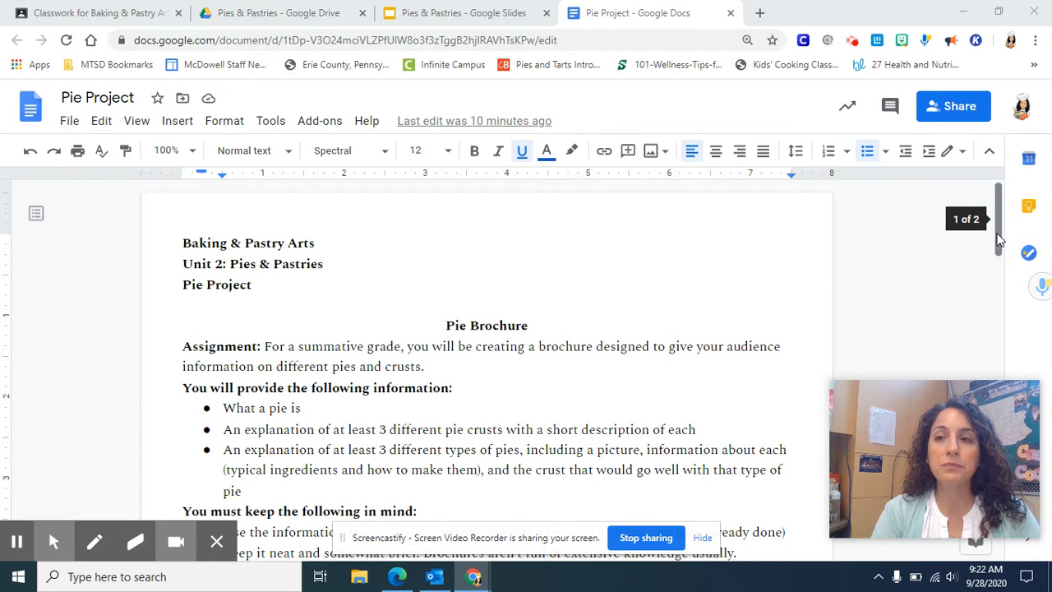
Scroll the Pie Project doc down to the brochure-creation and turn-in steps with the Venngage link.
scroll("down", 3)
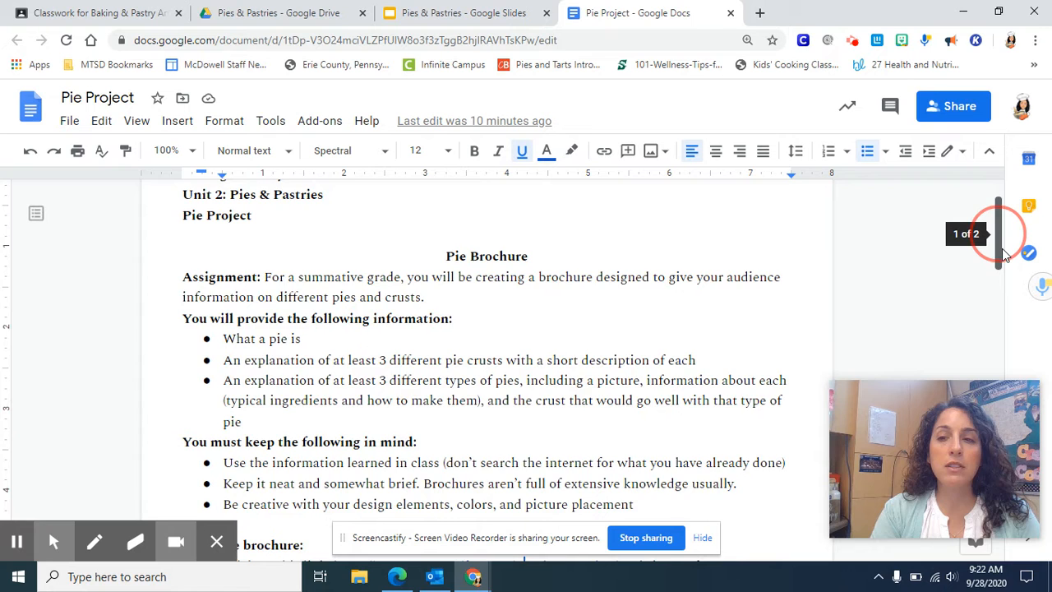
scroll("down", 3)
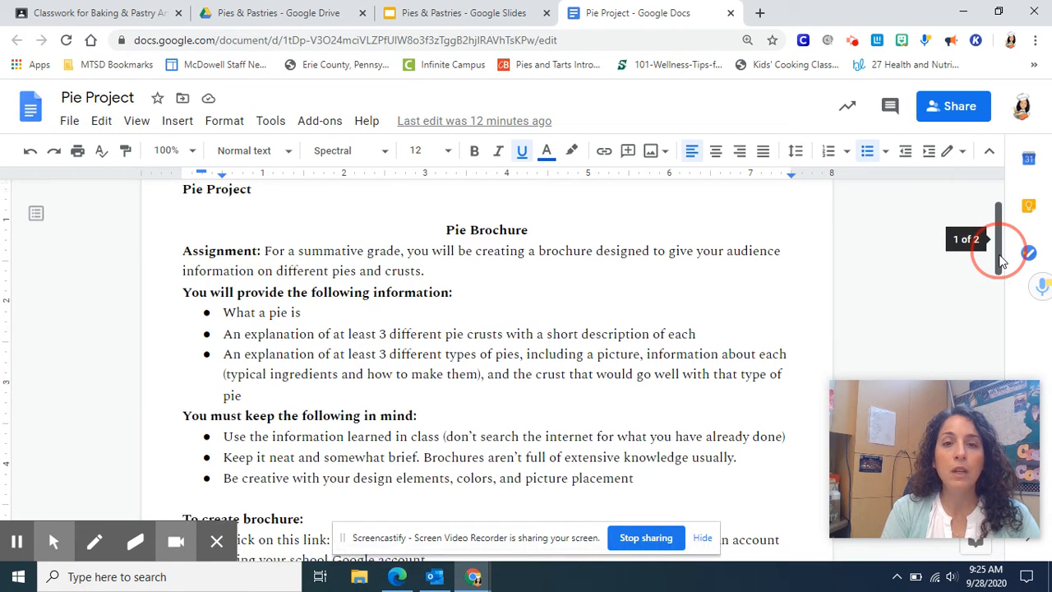
scroll("down", 3)
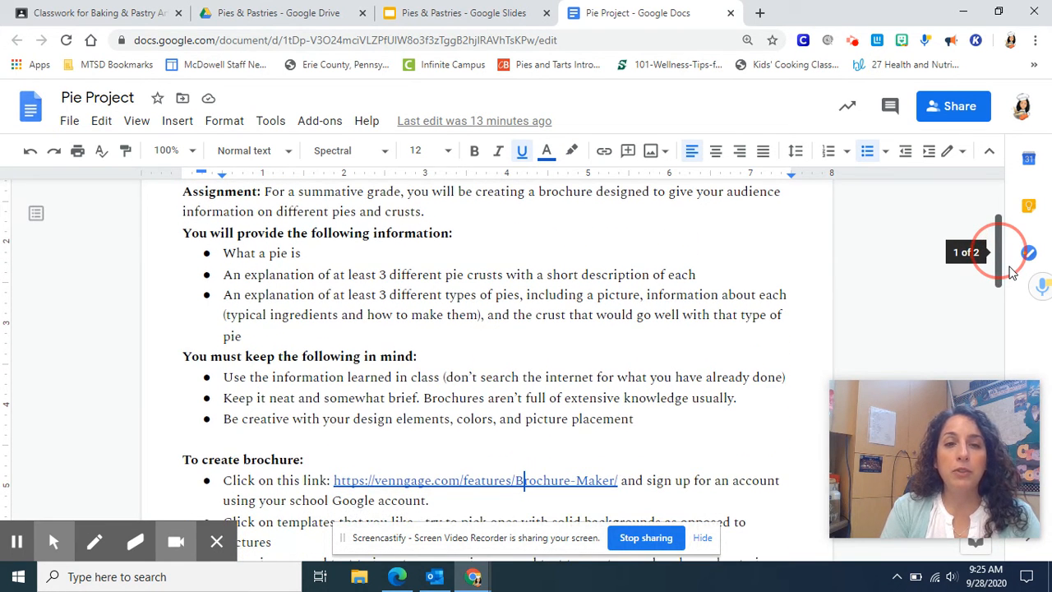
scroll("down", 3)
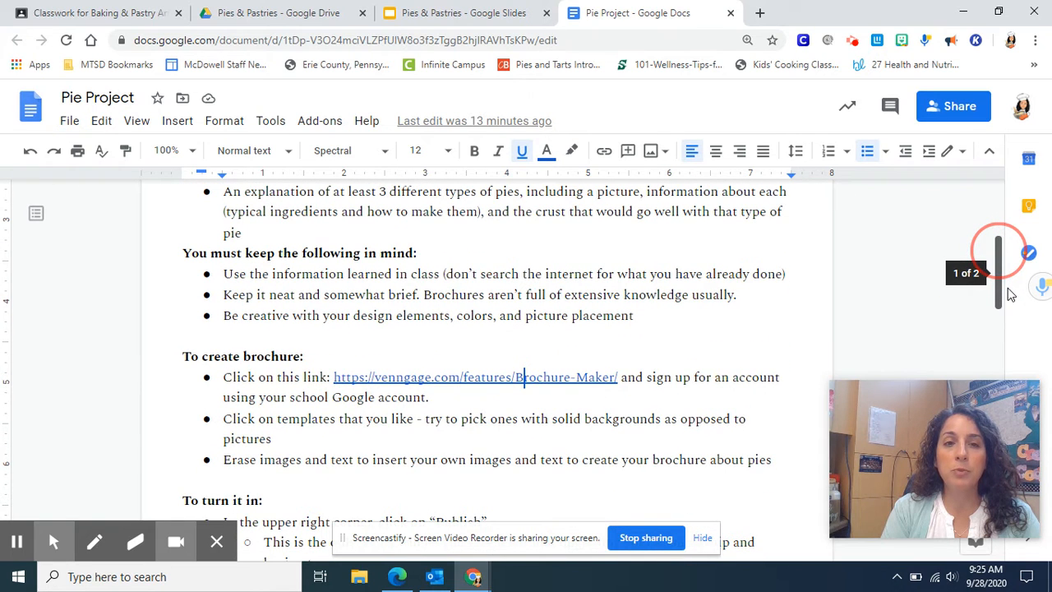
scroll("down", 3)
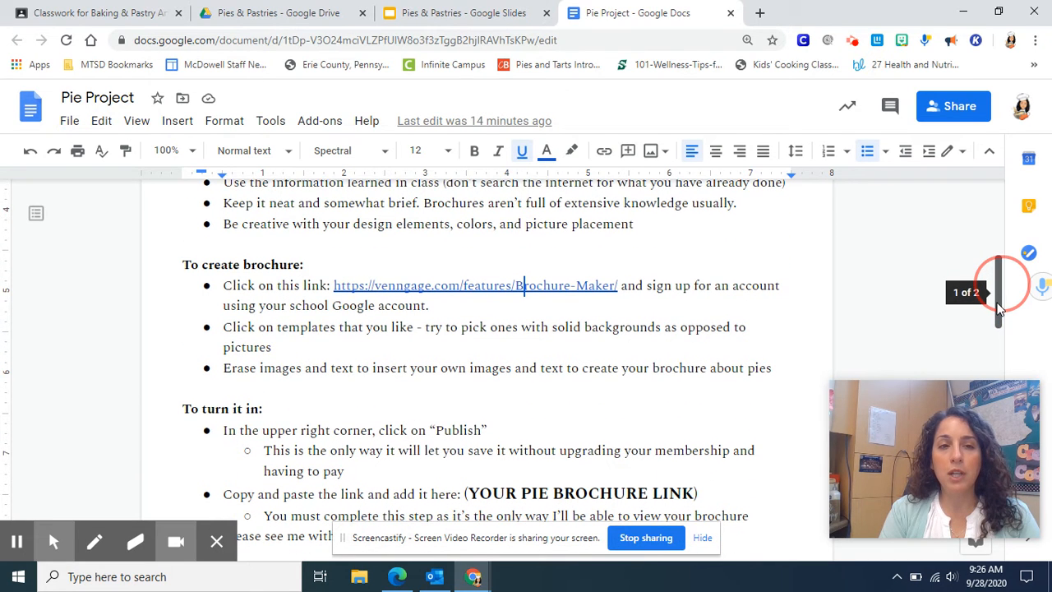
scroll("down", 3)
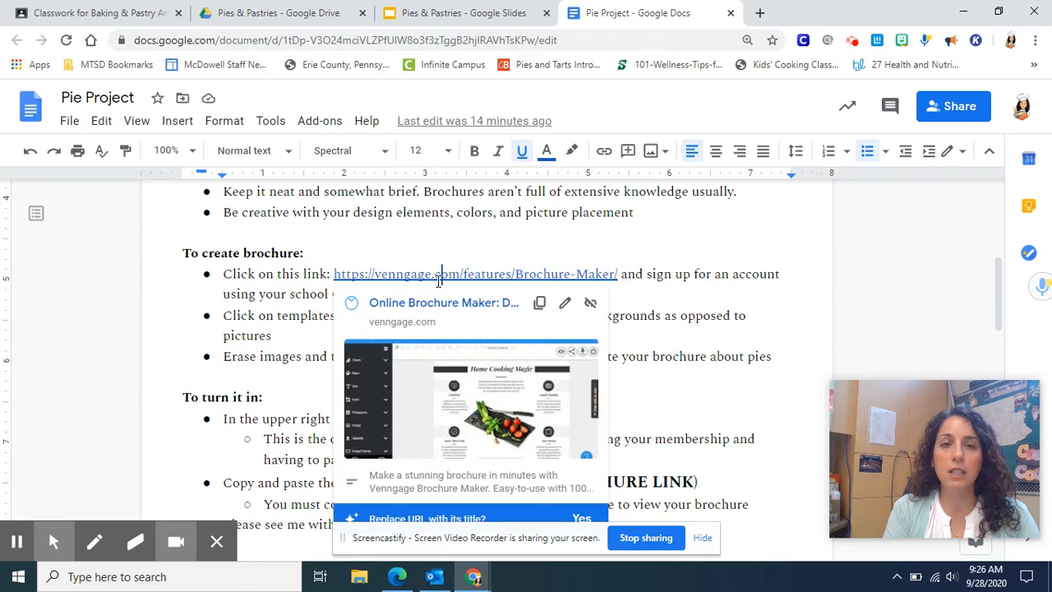
Follow the doc's Venngage link and choose Make a Brochure to reach the template library.
left_click(475, 273)
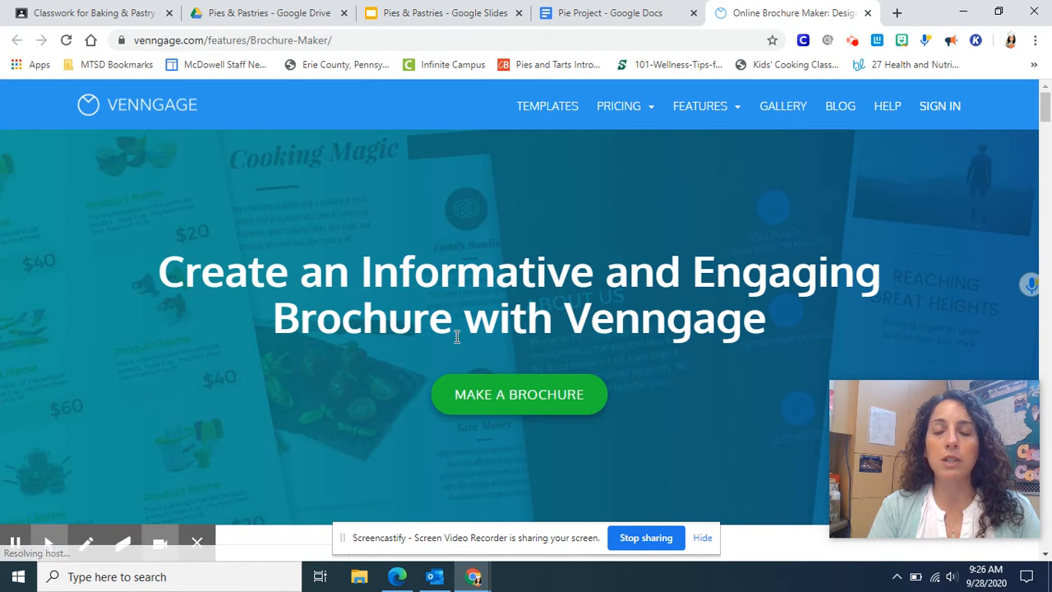
left_click(519, 394)
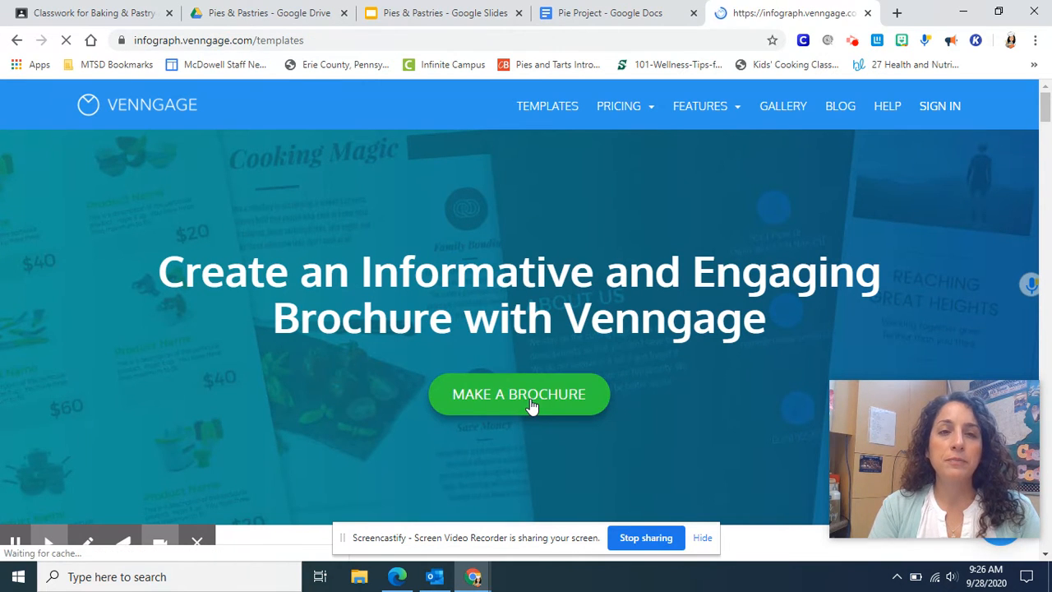
left_click(520, 395)
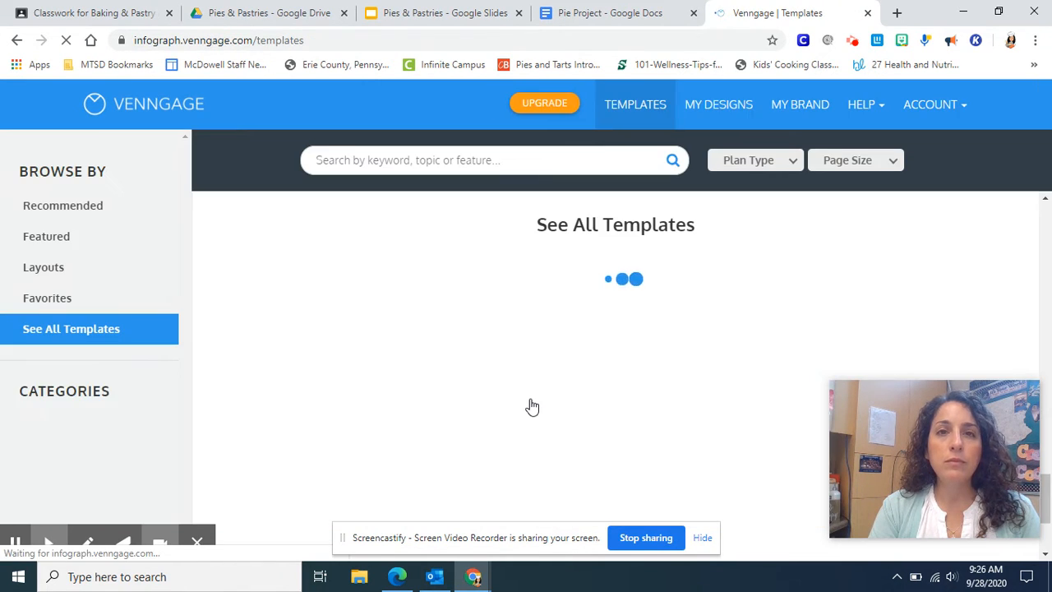
mouse_move(544, 106)
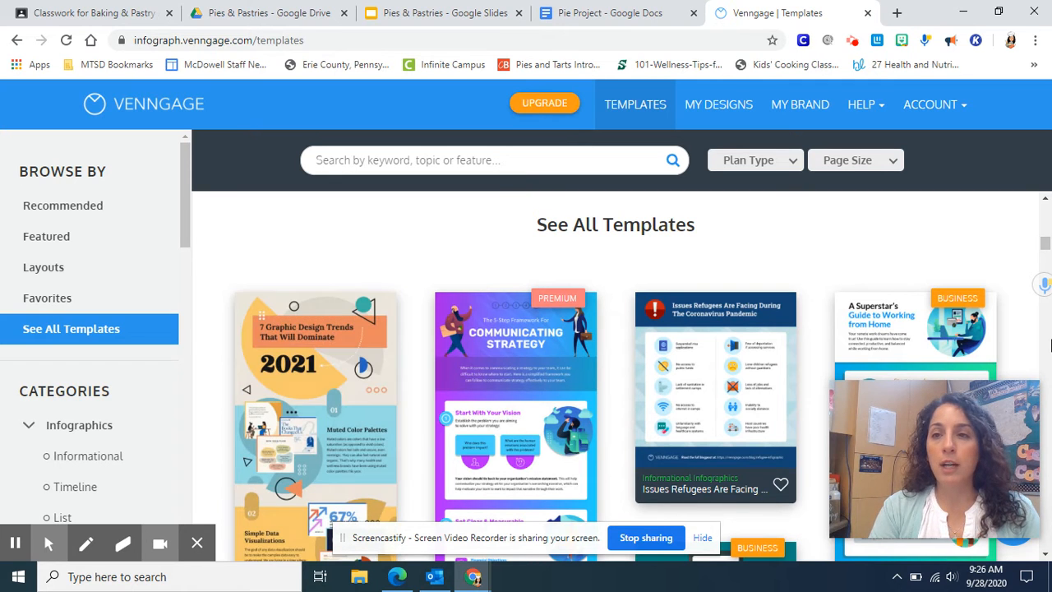
scroll("down", 3)
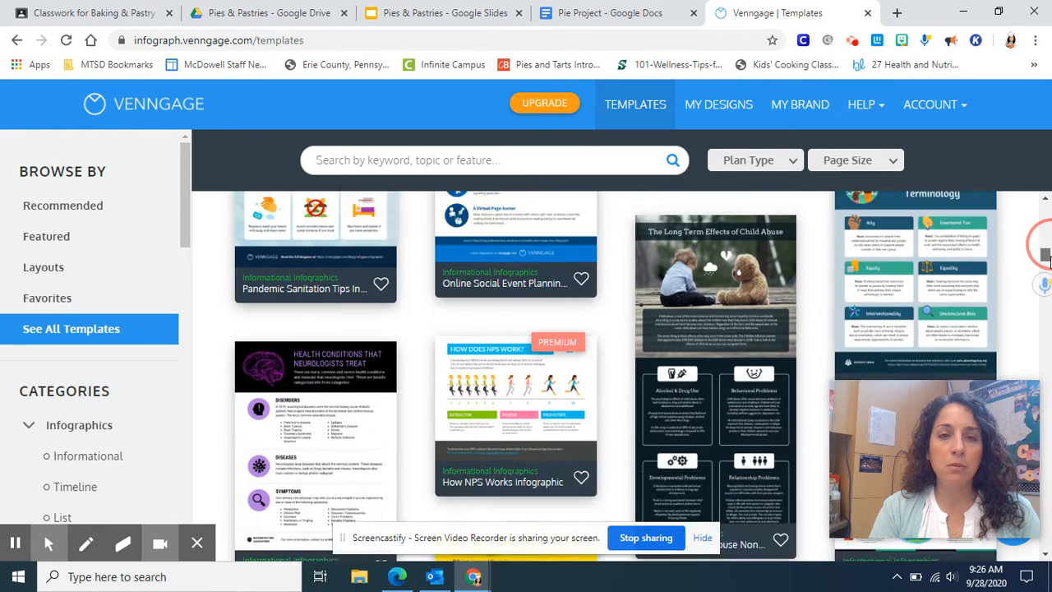
scroll("down", 3)
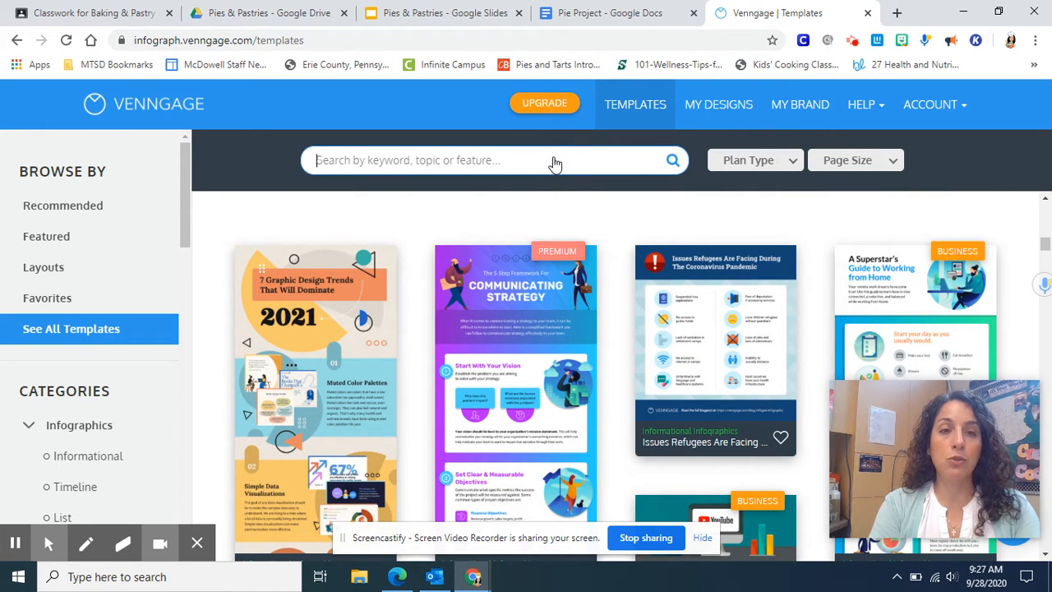
Search the templates for 'brochure' and browse the 300 results down to the tri-fold designs.
type("brochure")
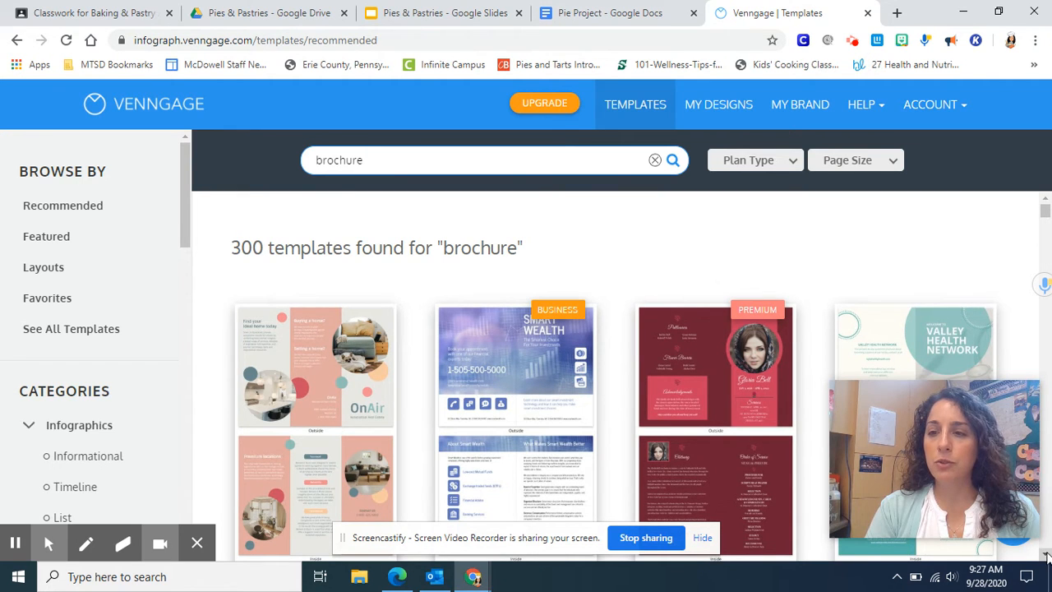
scroll("down", 3)
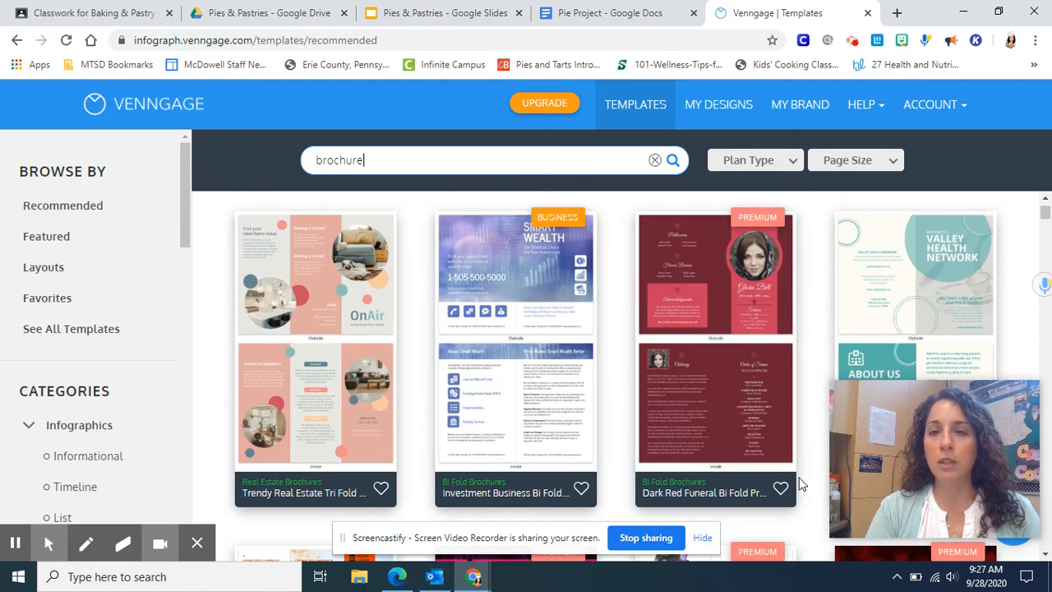
mouse_move(713, 287)
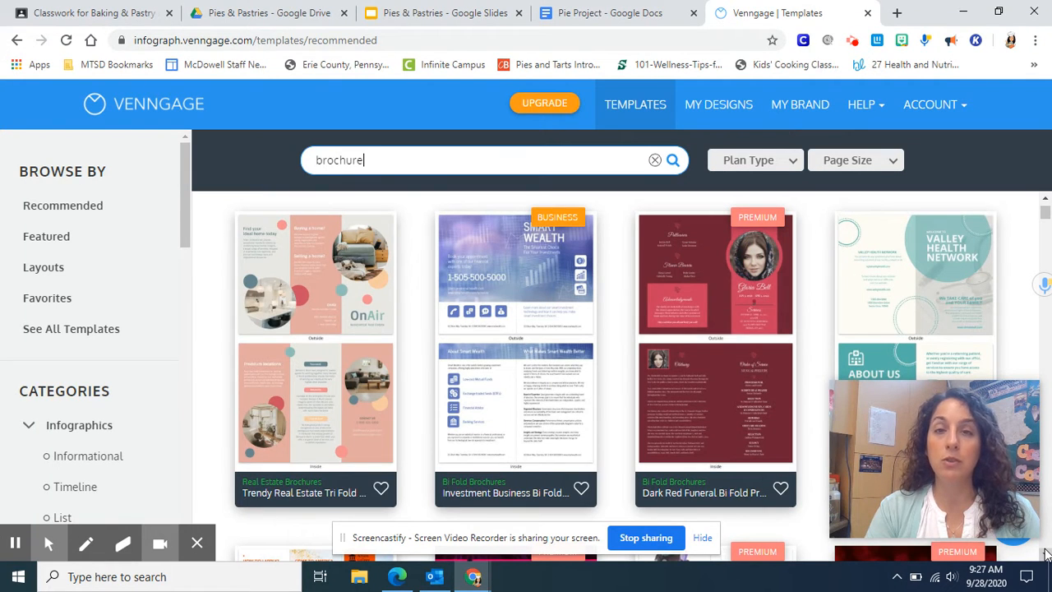
scroll("down", 3)
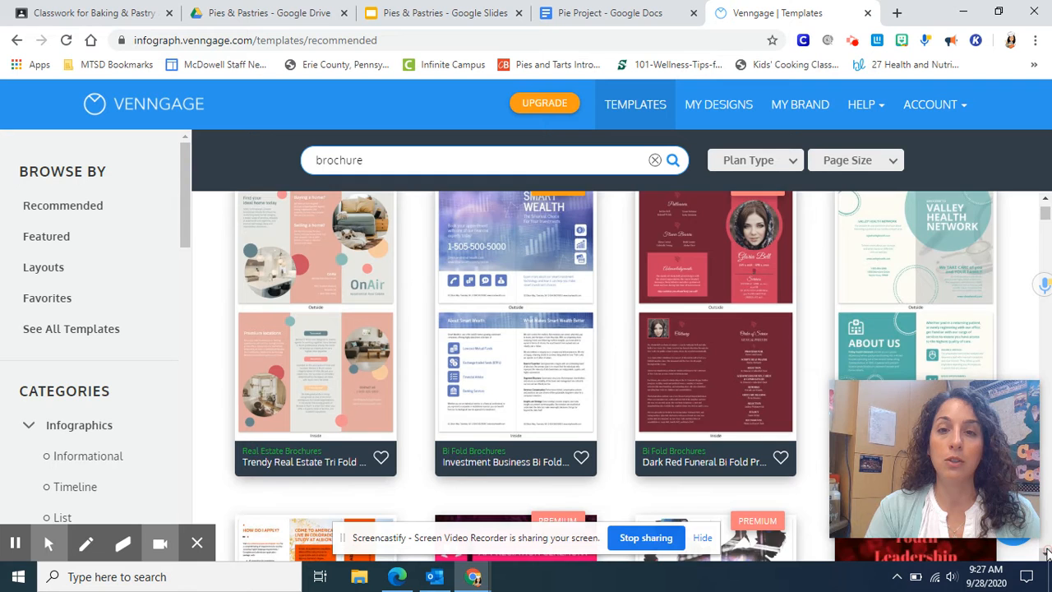
scroll("down", 3)
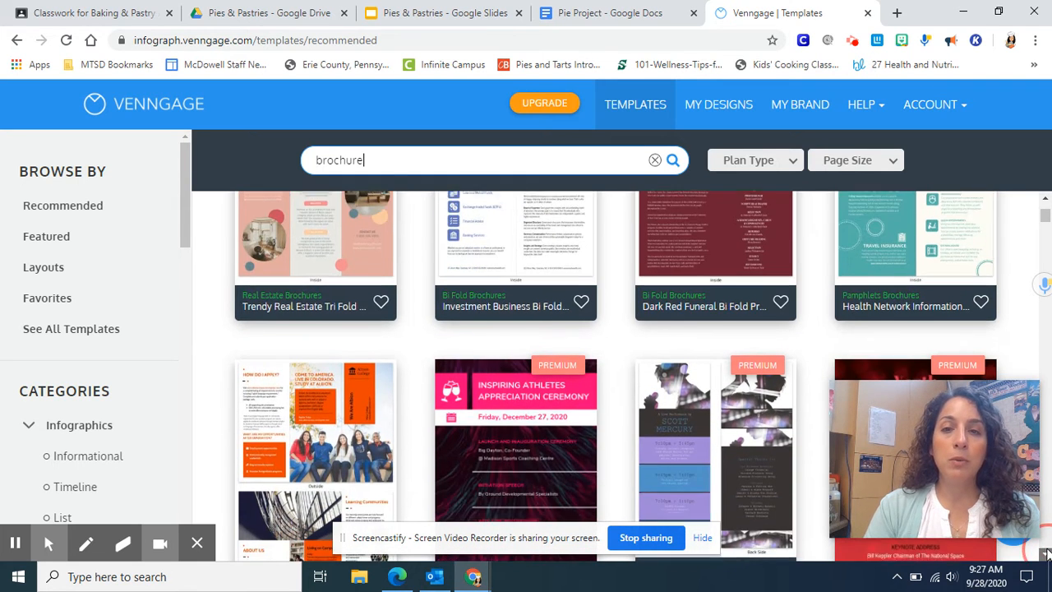
scroll("down", 3)
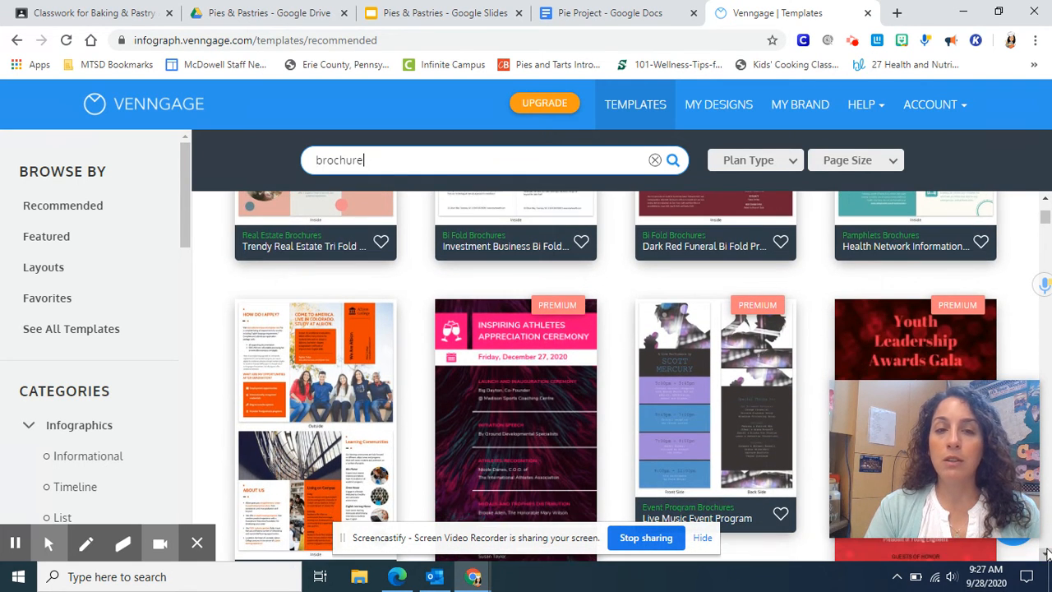
scroll("down", 3)
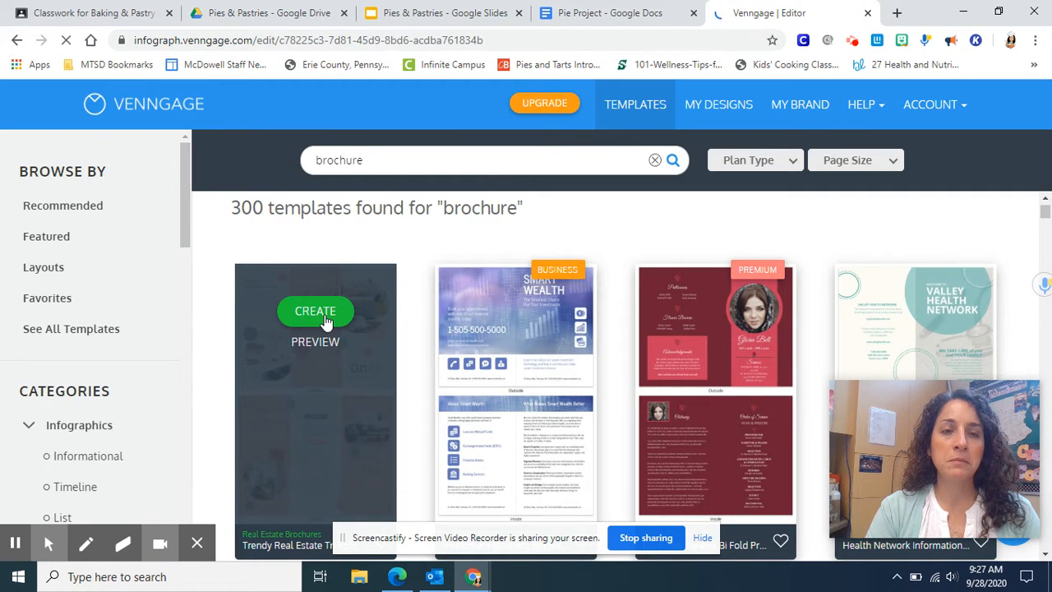
left_click(316, 311)
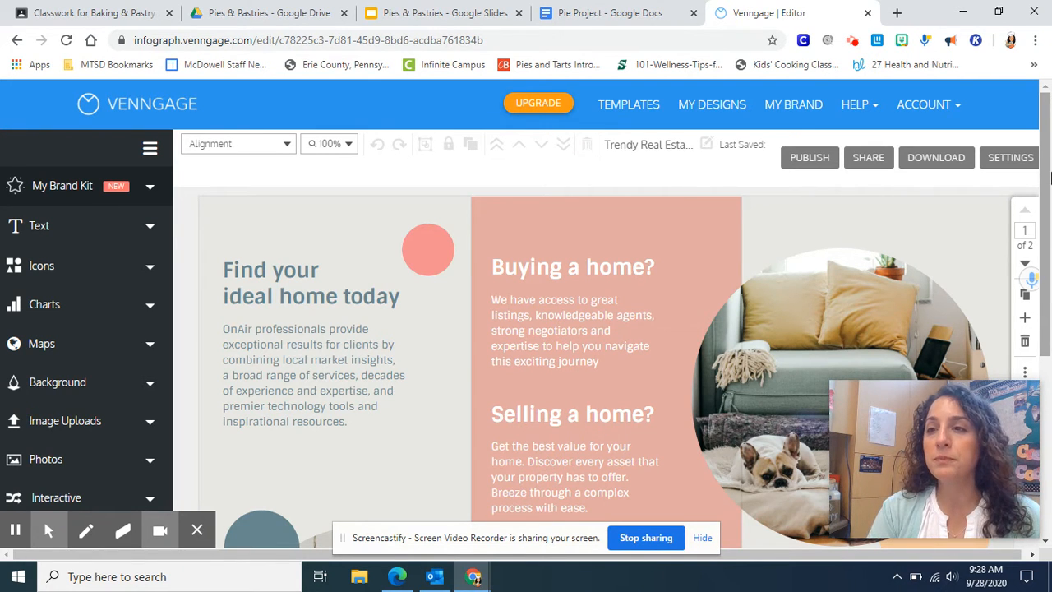
scroll("down", 3)
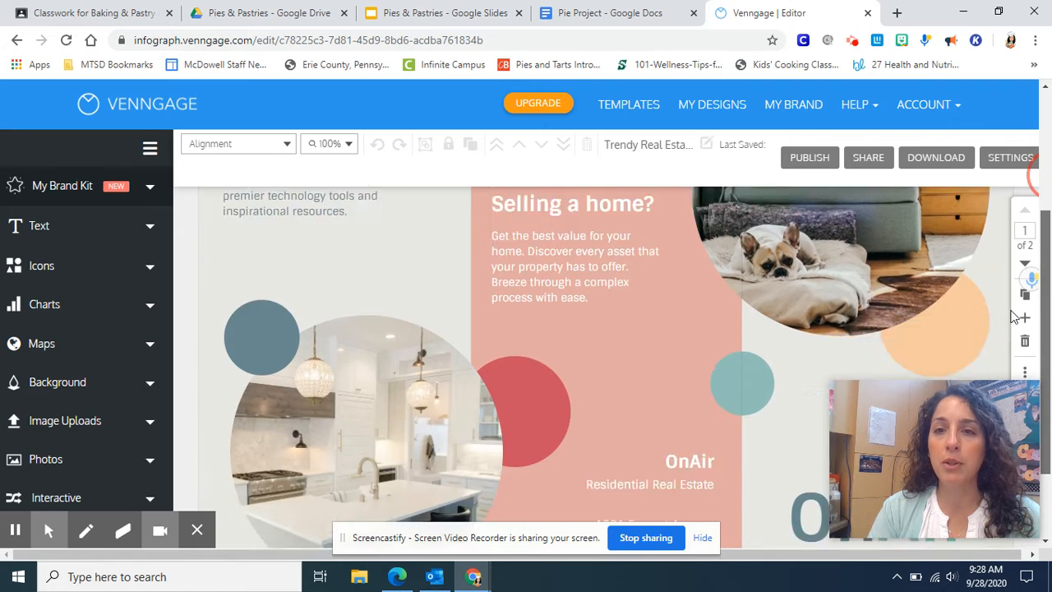
scroll("down", 3)
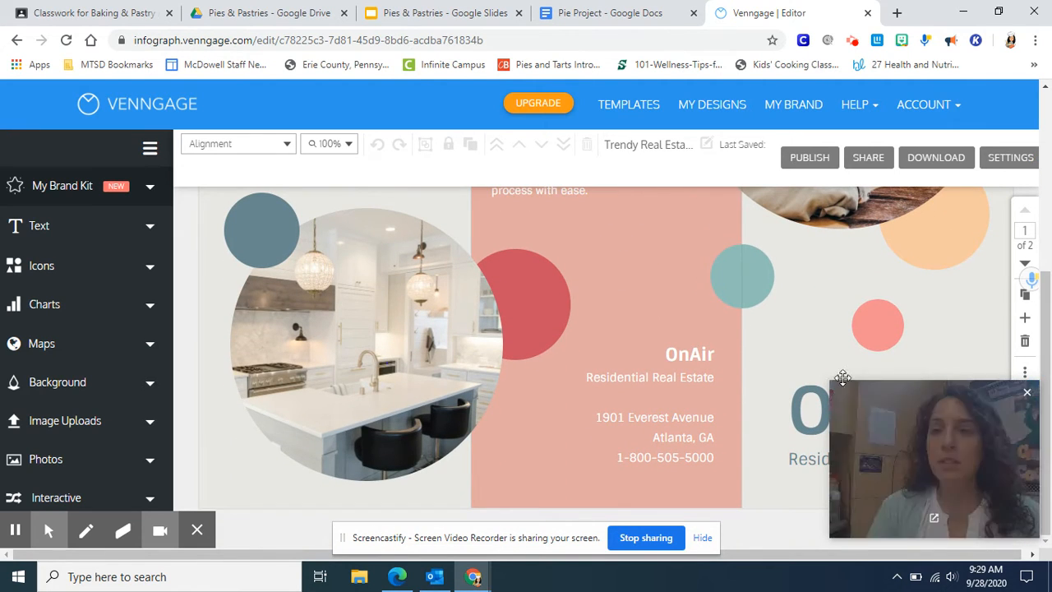
scroll("down", 3)
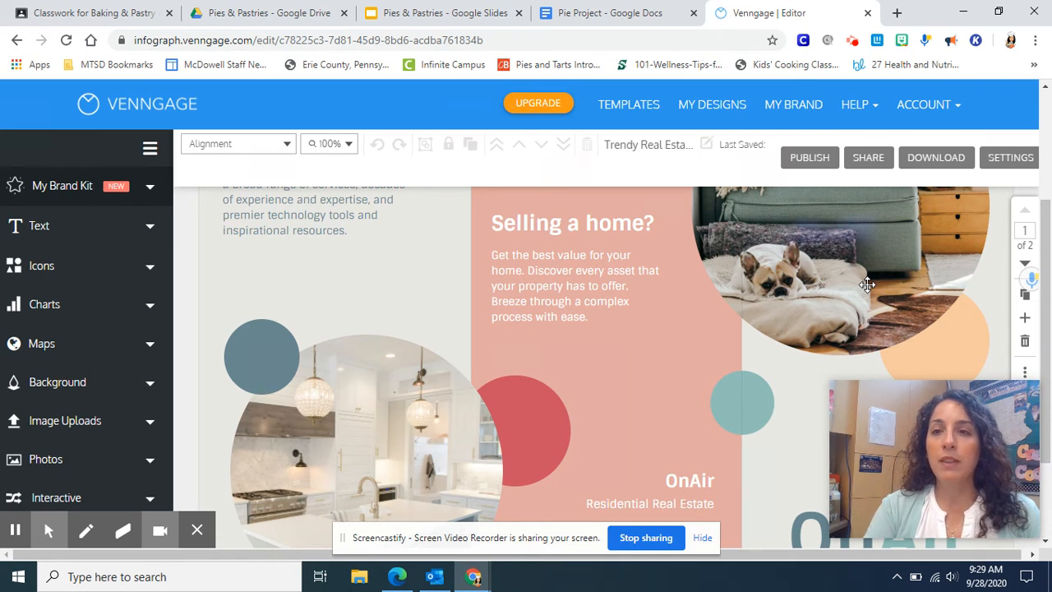
mouse_move(628, 312)
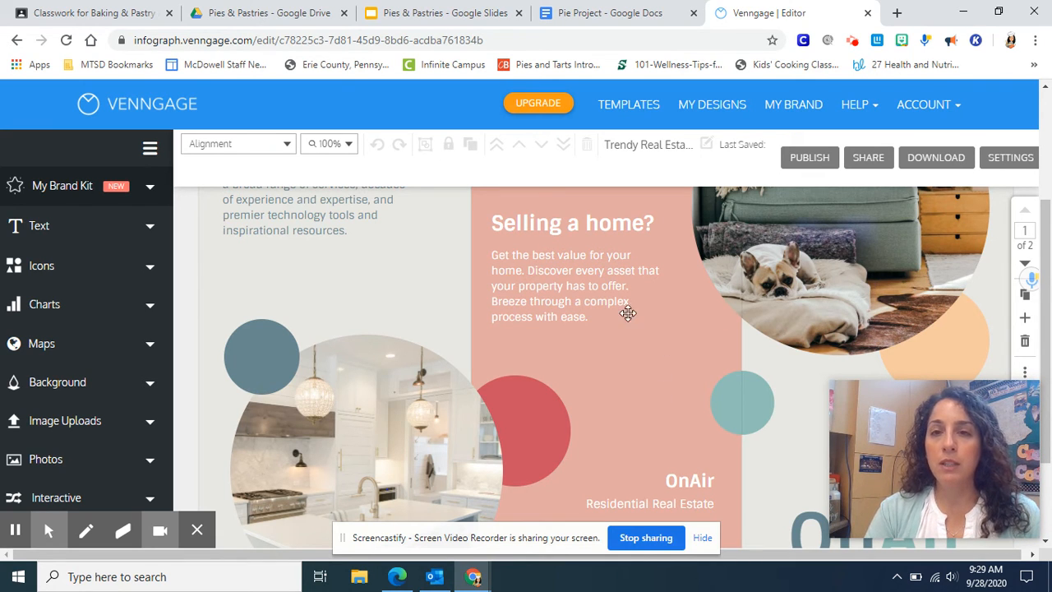
mouse_move(632, 344)
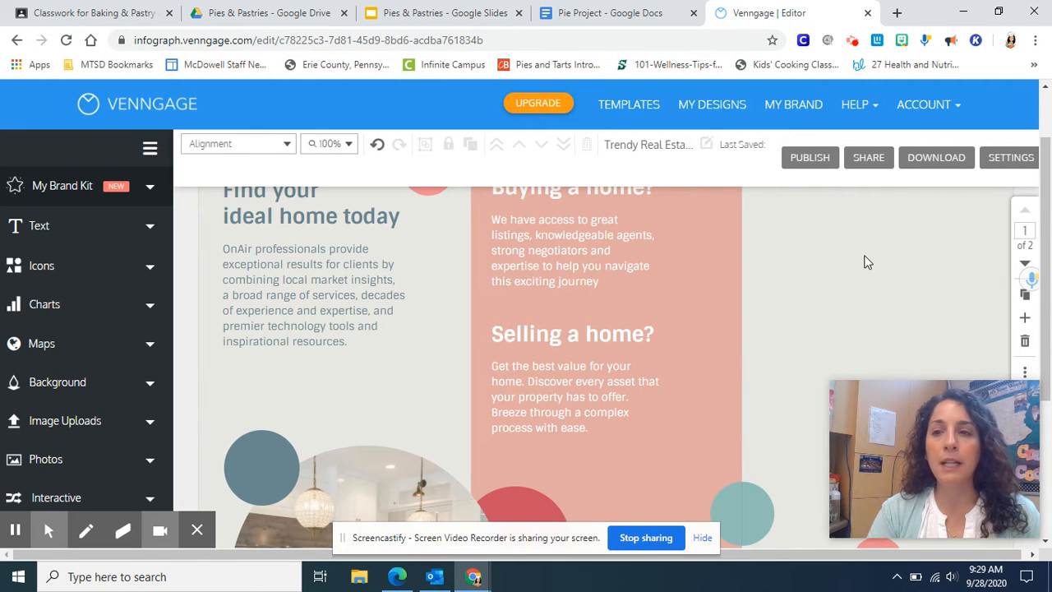
mouse_move(36, 231)
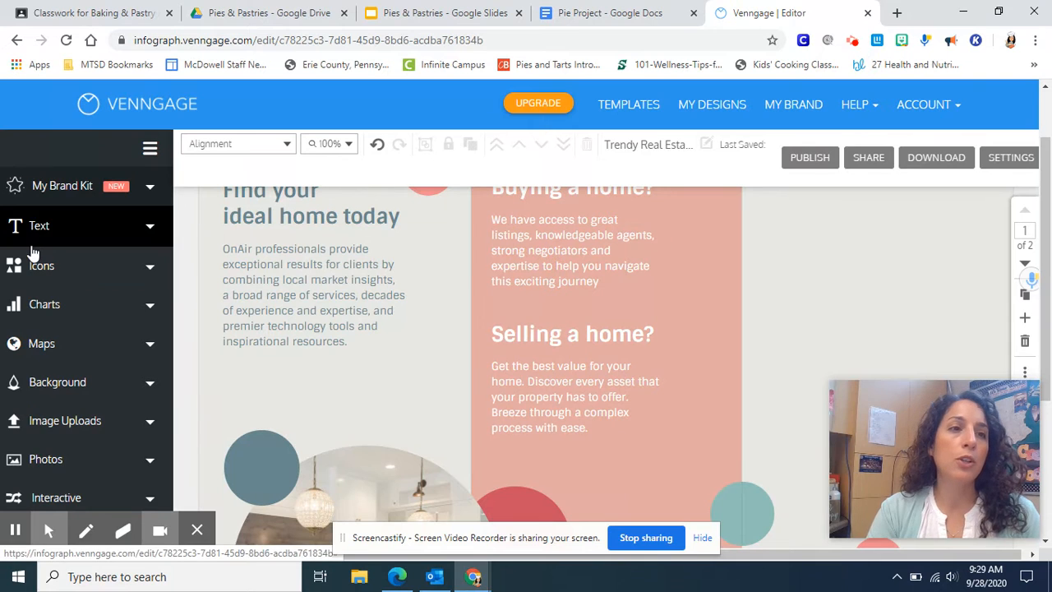
Add a Title text box reading 'Pies' from the Text panel onto the cover.
left_click(39, 226)
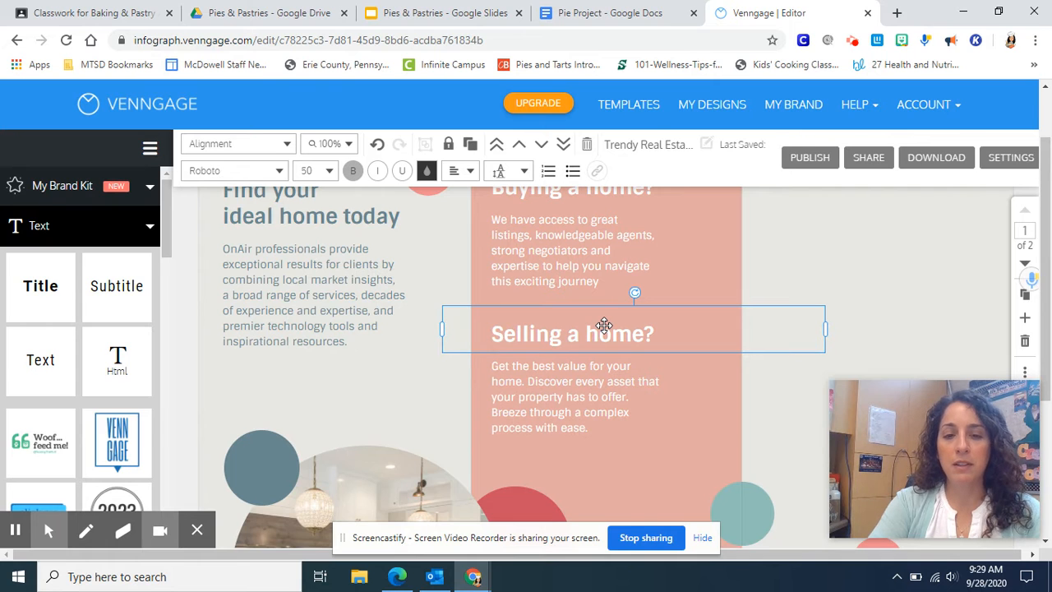
type("Pies")
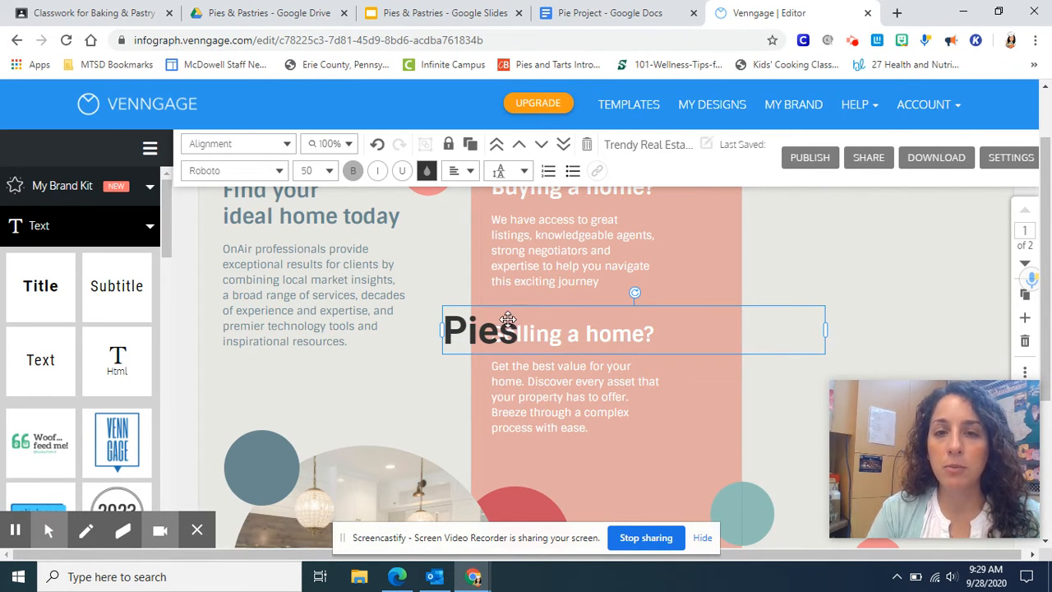
mouse_move(575, 316)
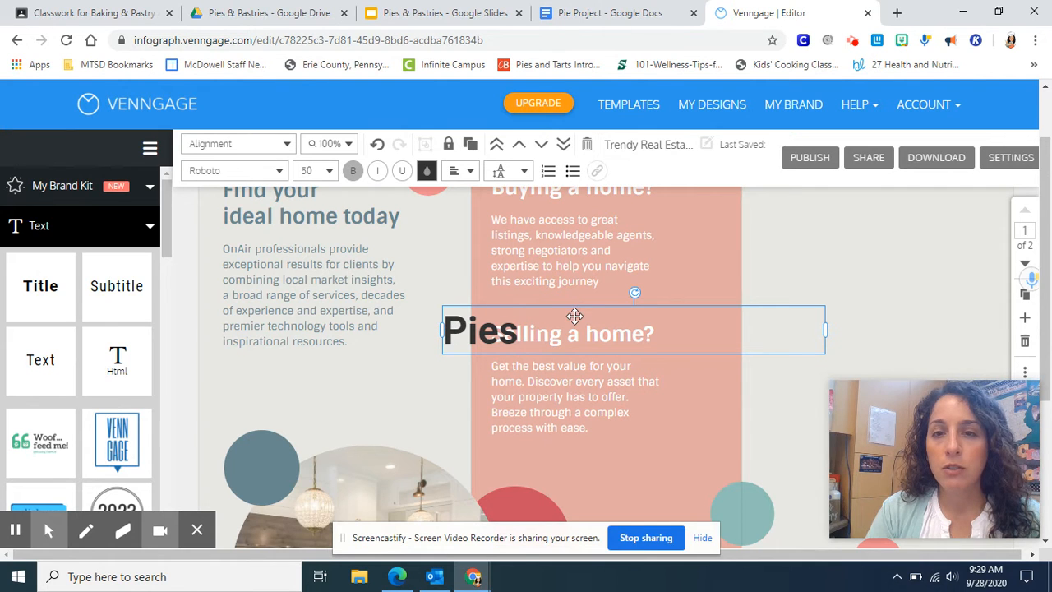
mouse_move(891, 295)
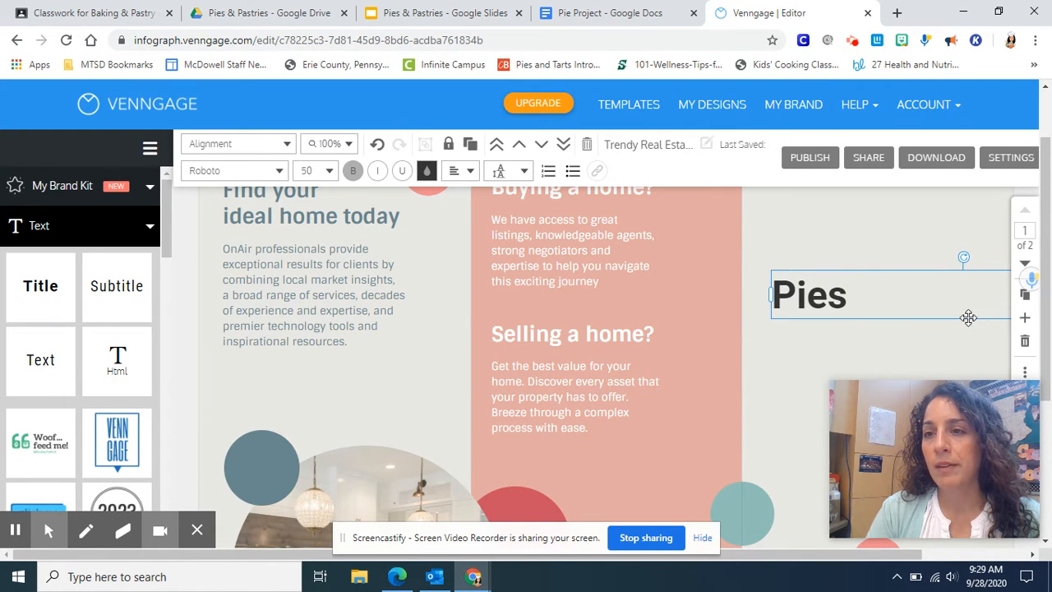
Add a 'By: Mrs. Black' line under the Pies title and reduce its font size.
scroll("down", 3)
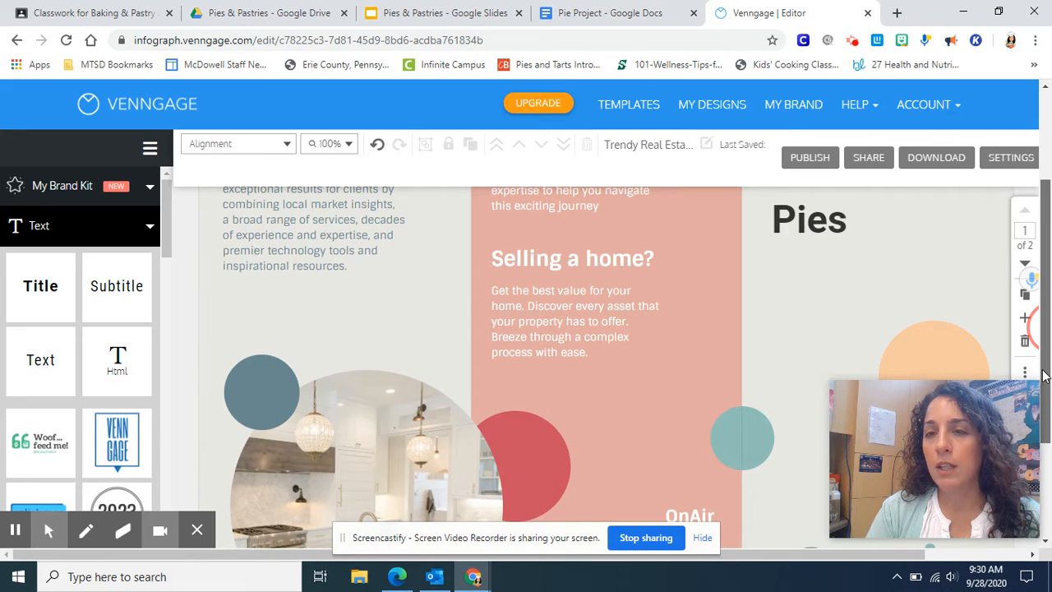
left_click(809, 219)
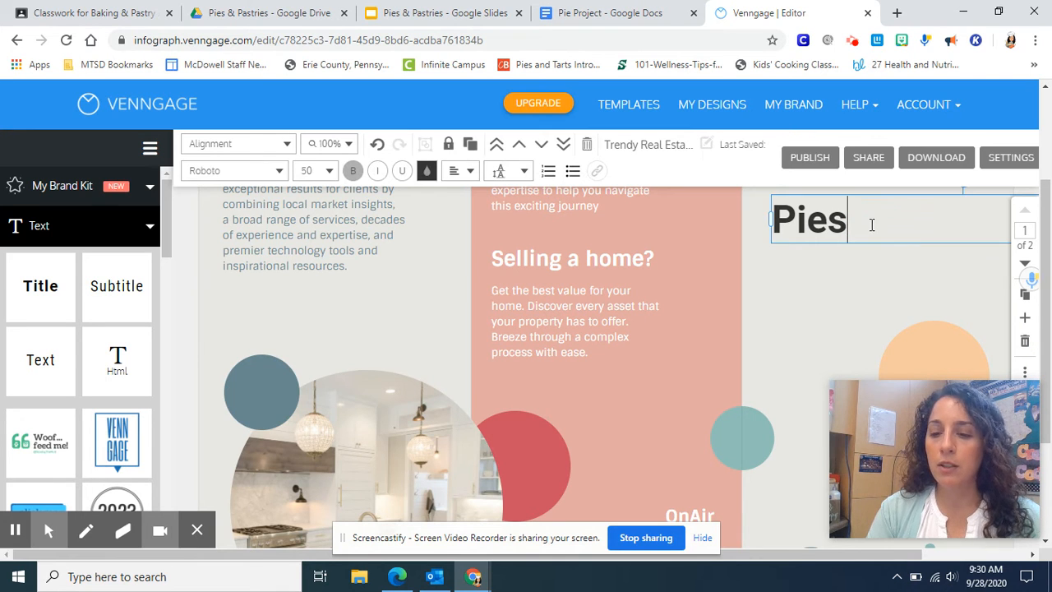
type("Bu")
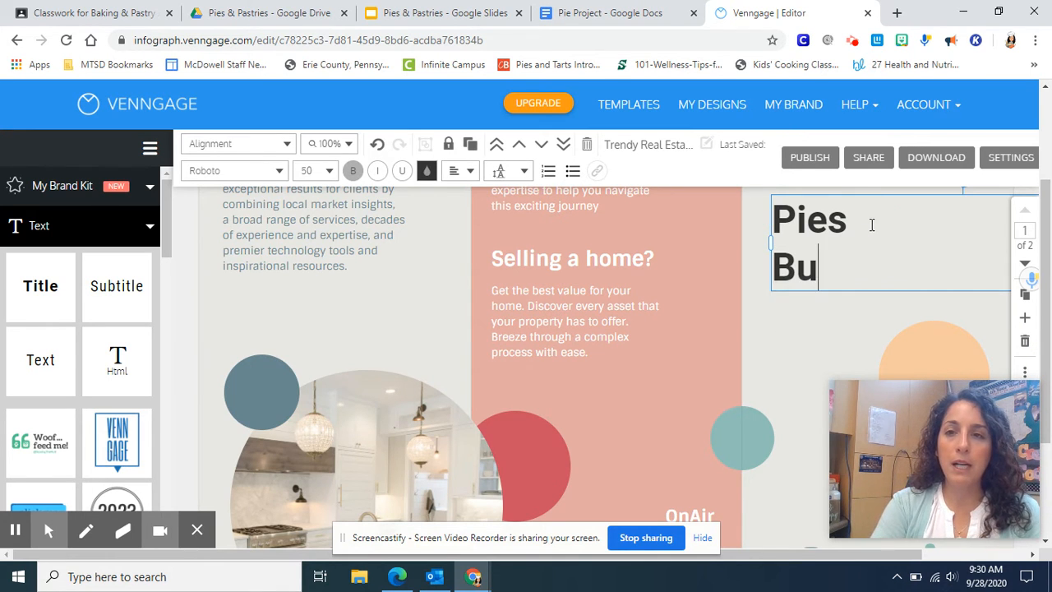
type("y")
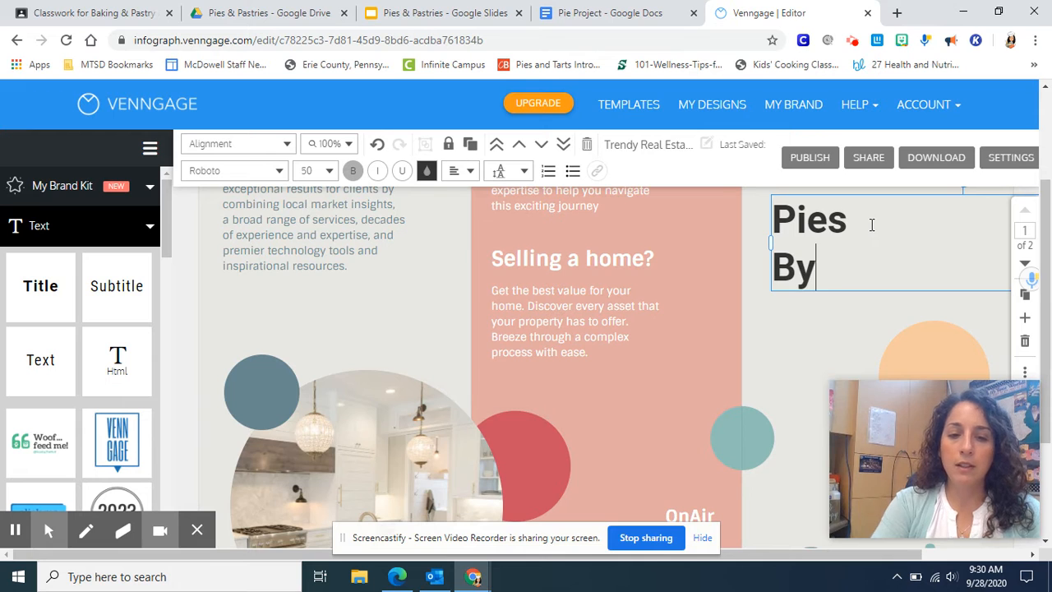
type(": Mrs.")
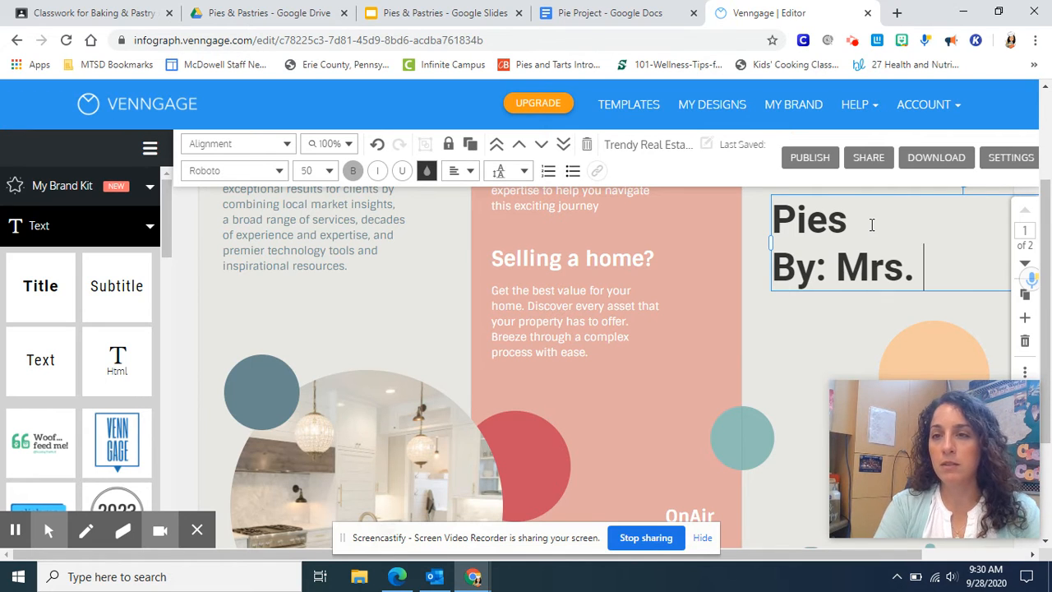
type("Black")
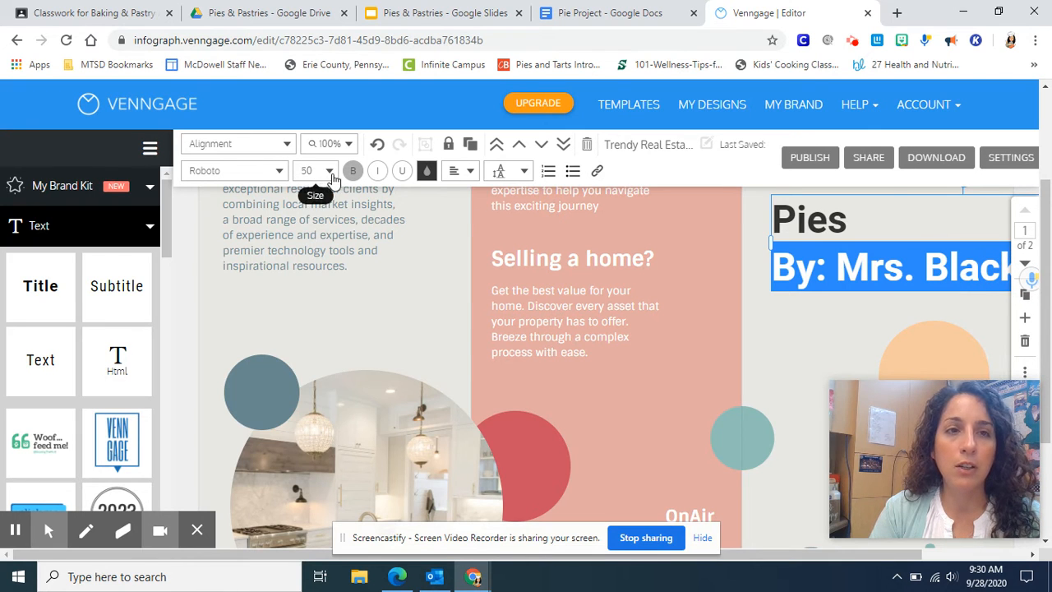
left_click(332, 169)
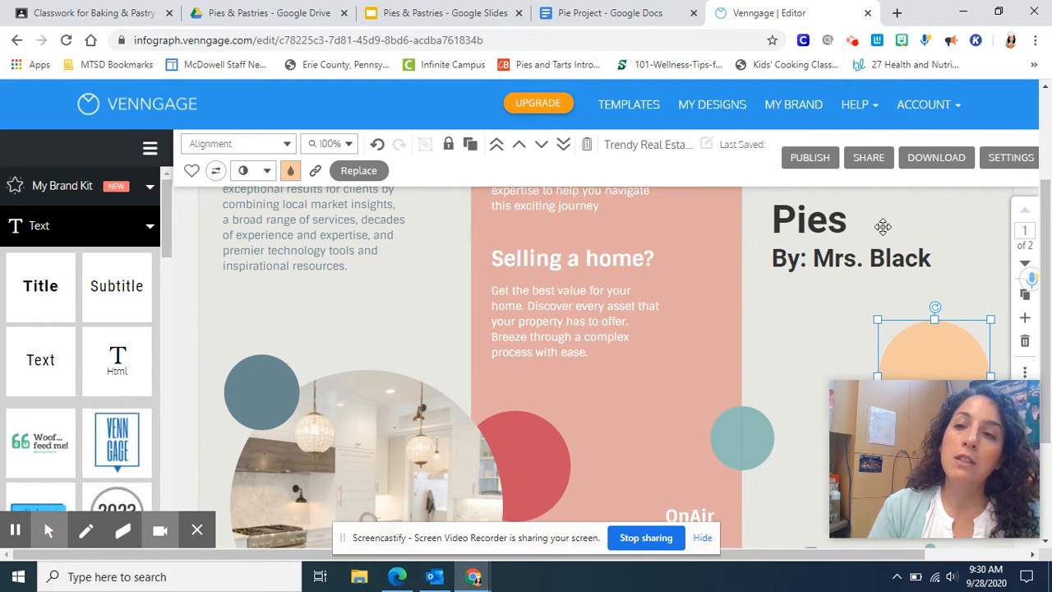
mouse_move(1026, 265)
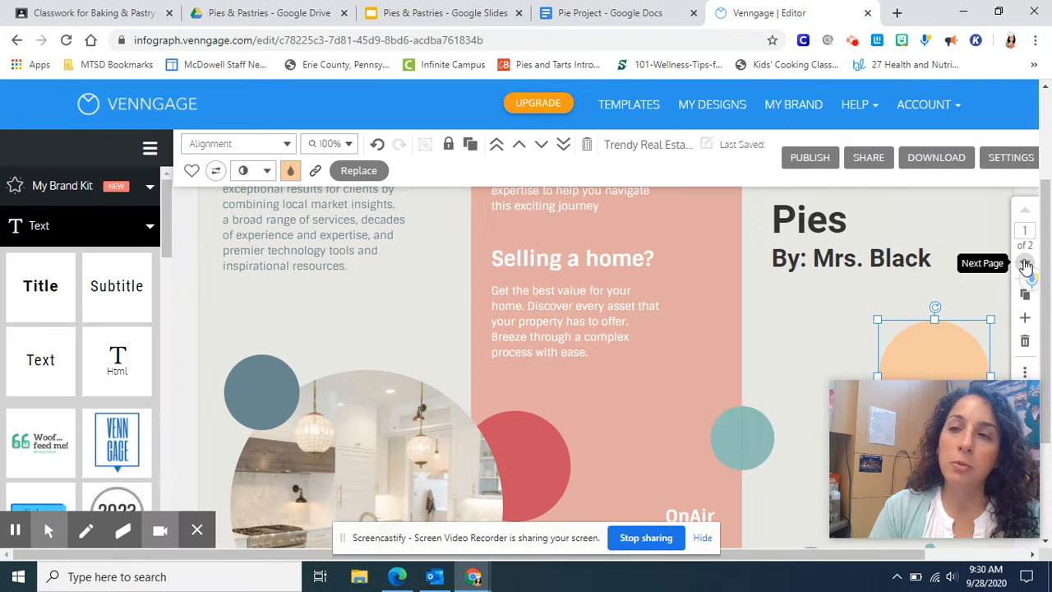
View the brochure's second page, then bring up the Publish dialog.
left_click(1026, 265)
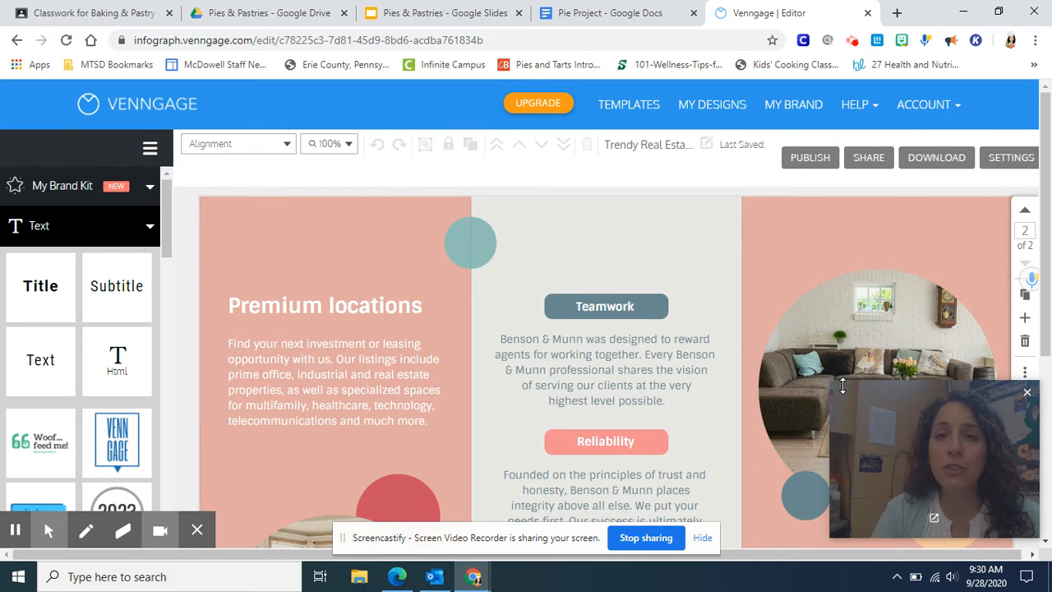
mouse_move(687, 329)
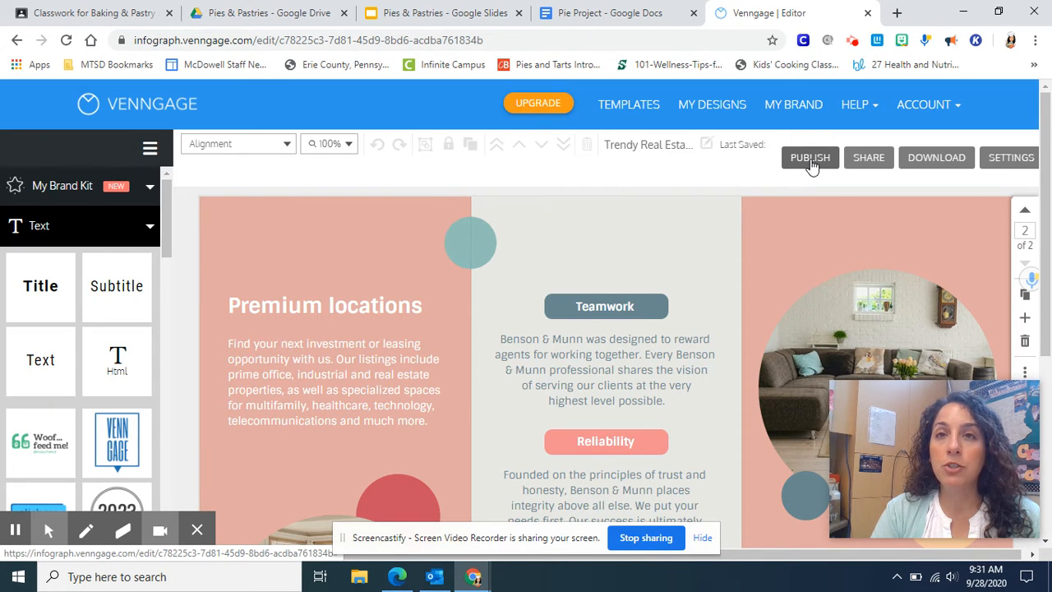
mouse_move(868, 168)
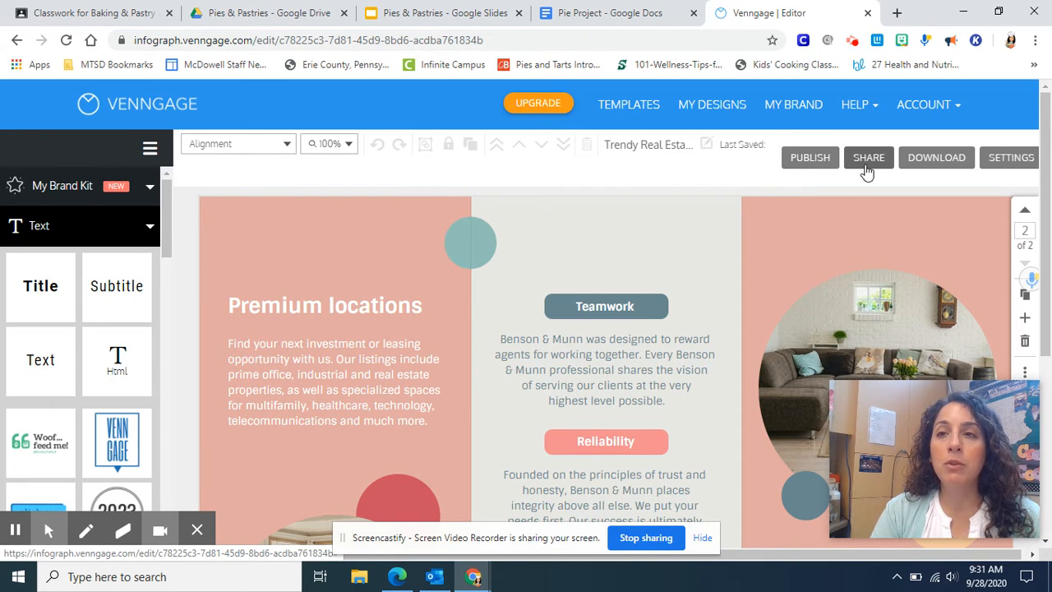
mouse_move(809, 179)
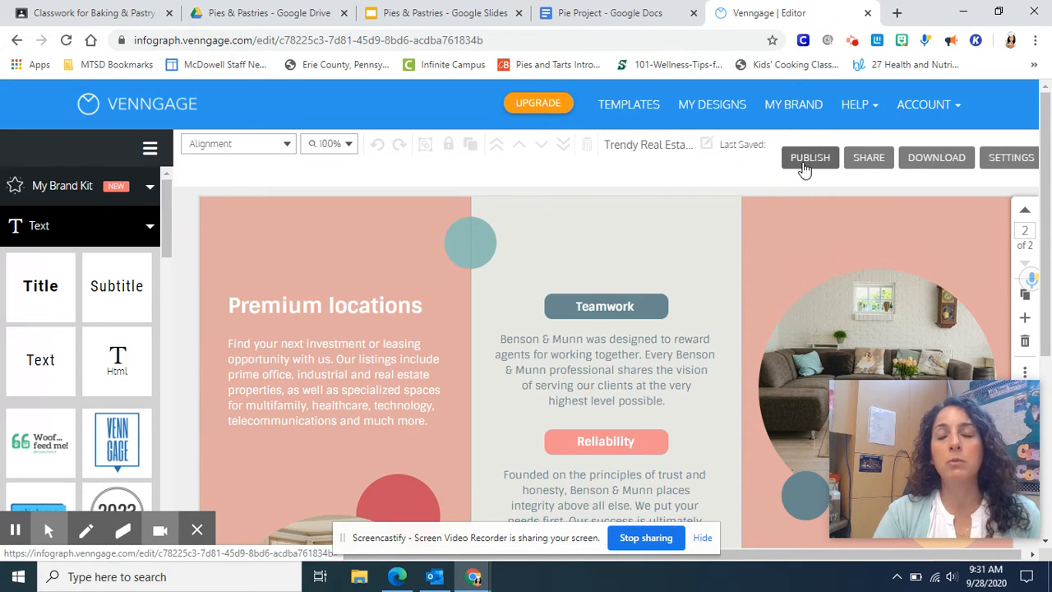
left_click(809, 158)
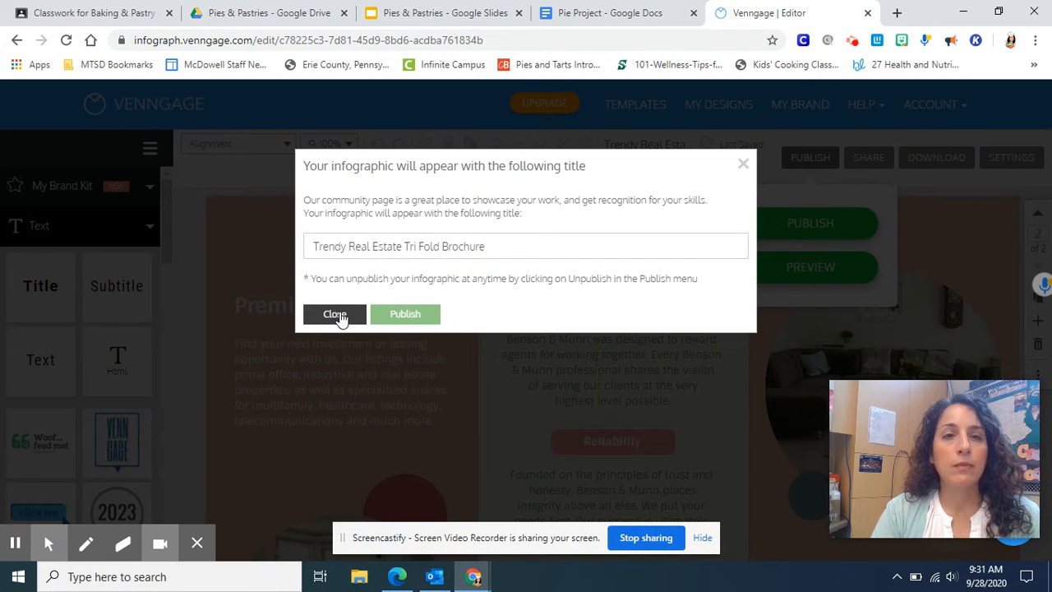
Dismiss the title prompt and preview the brochure in a new tab.
left_click(334, 314)
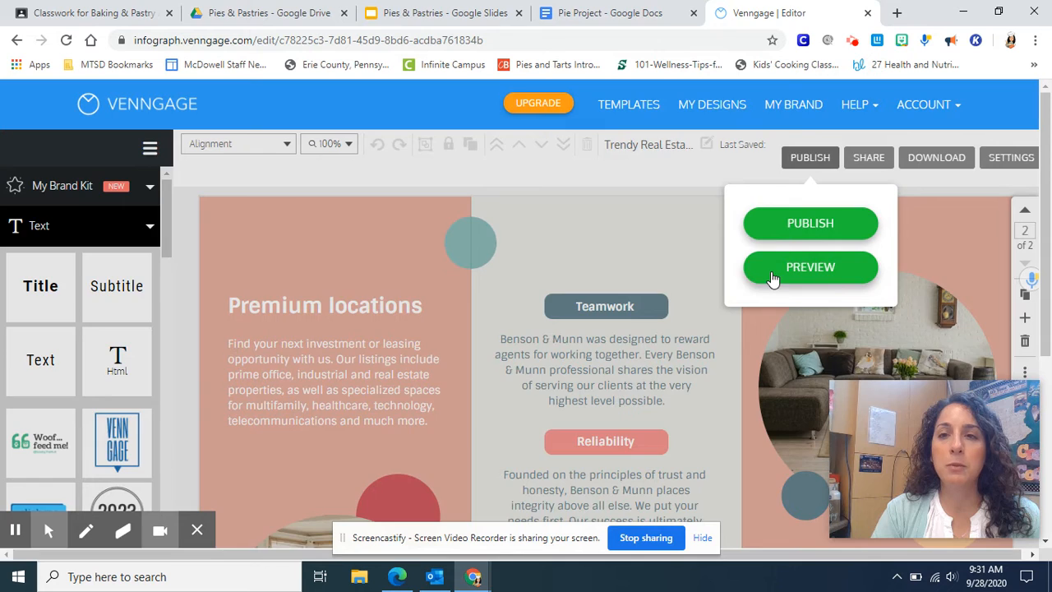
left_click(809, 266)
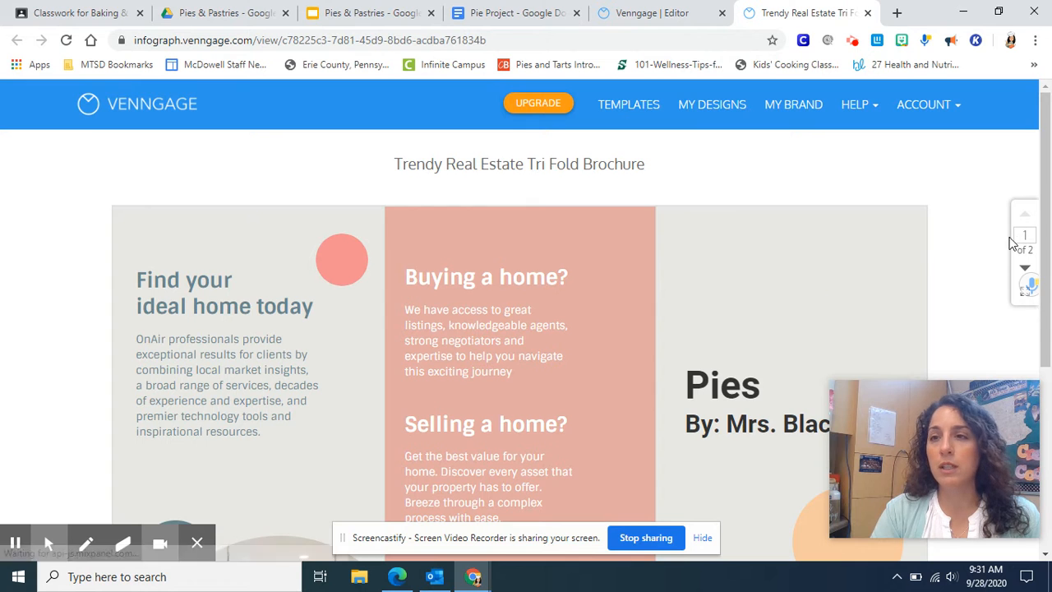
Scroll through the preview's cover page and advance to page 2.
scroll("down", 3)
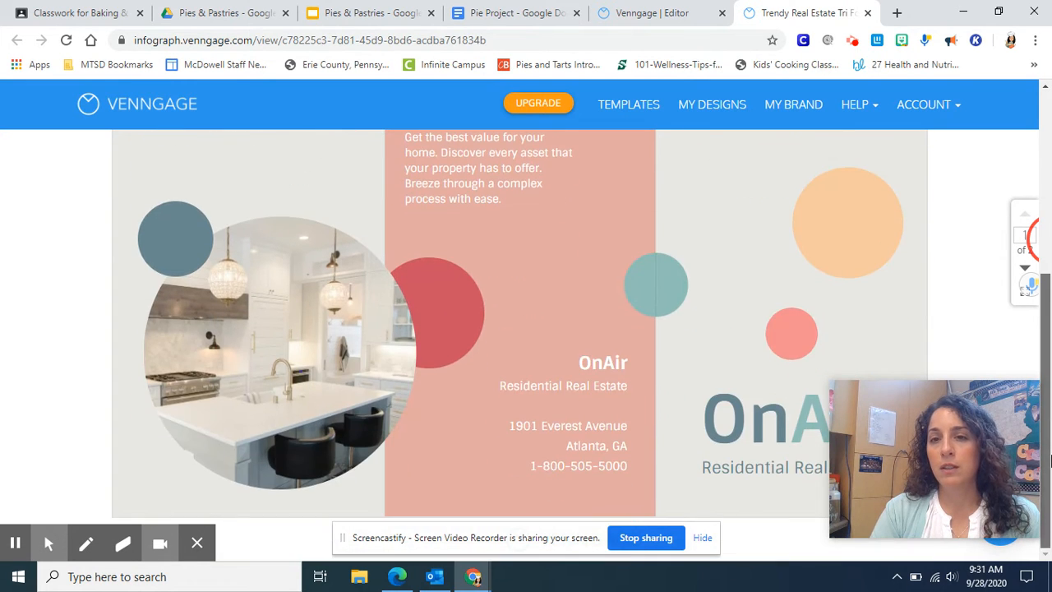
scroll("down", 3)
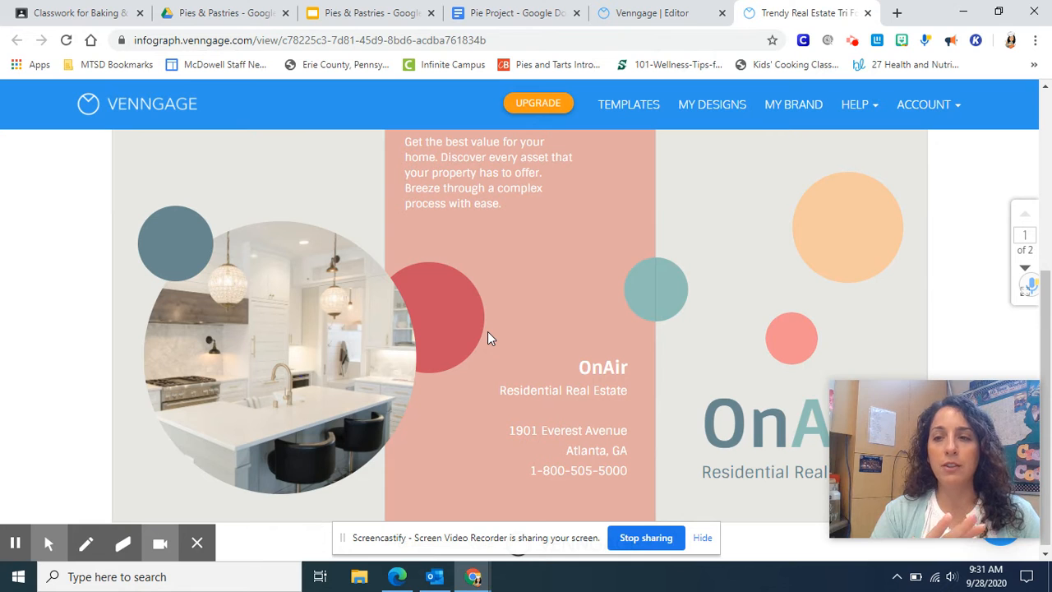
mouse_move(463, 280)
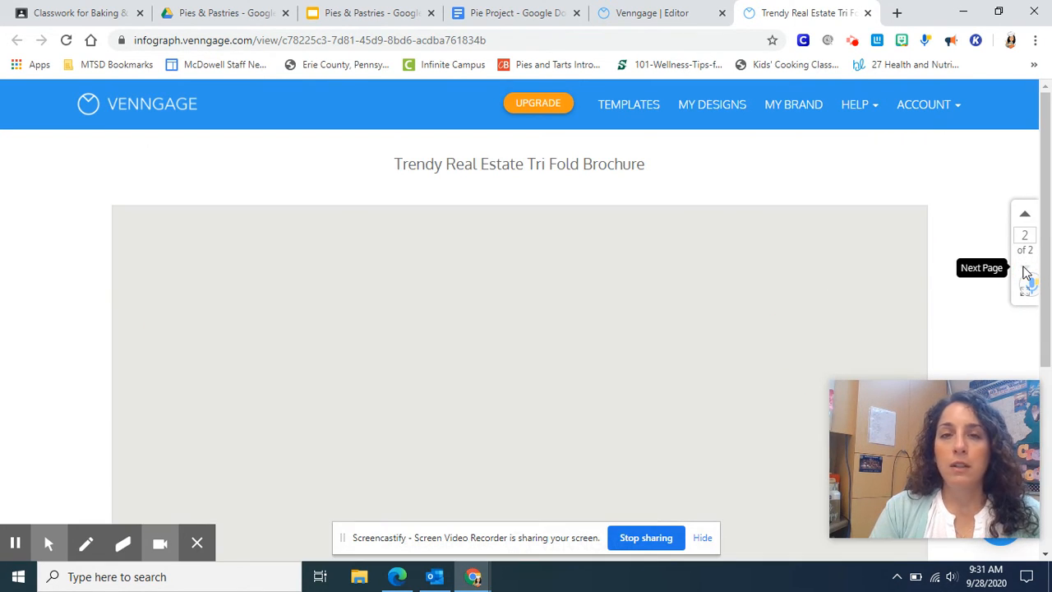
left_click(1026, 283)
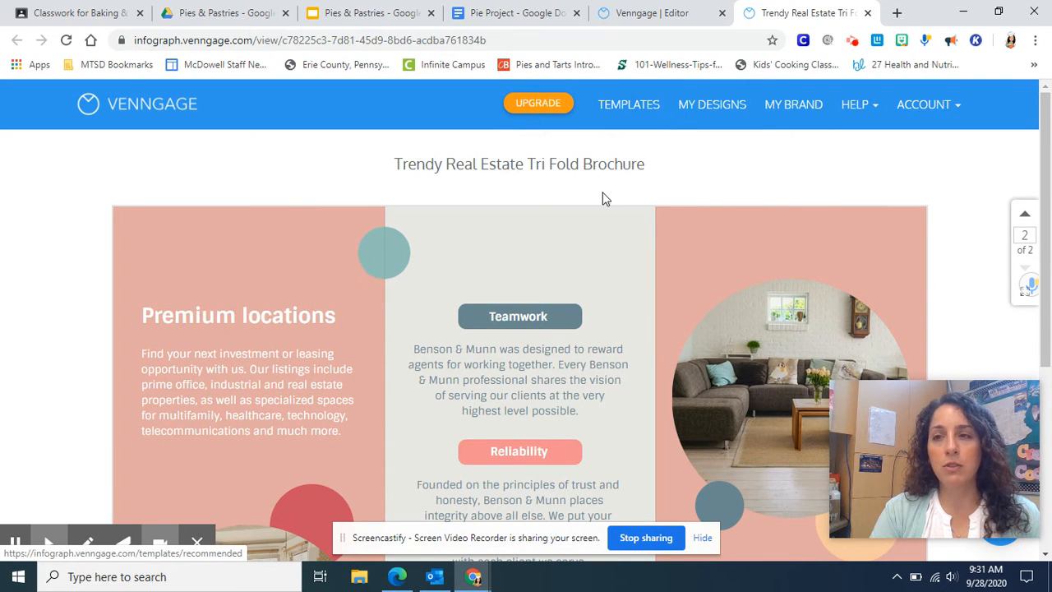
mouse_move(10, 543)
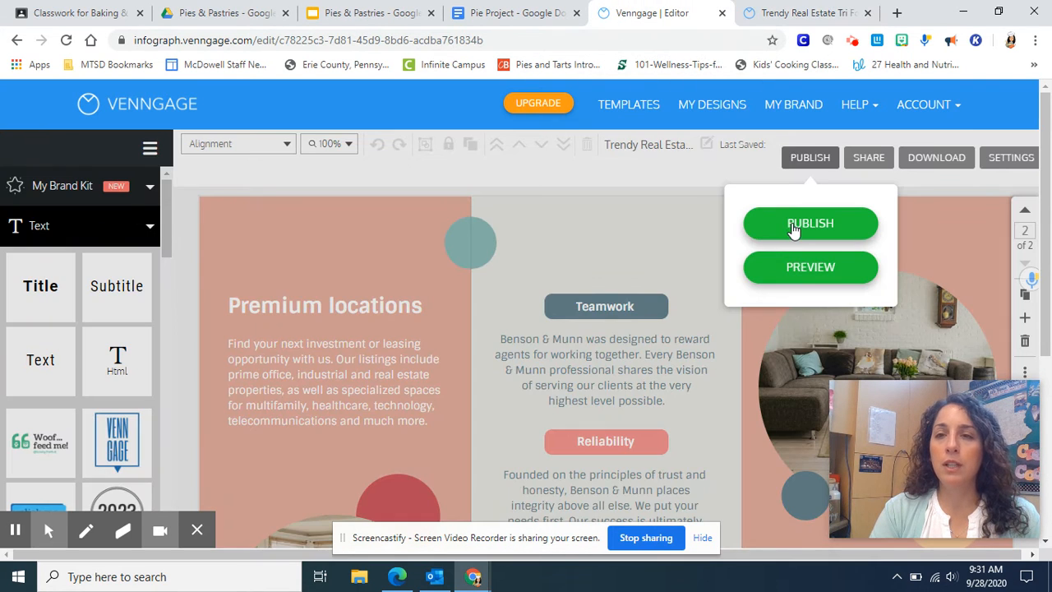
Retitle the design 'Pie Brochure' in the Publish dialog and publish it.
left_click(809, 223)
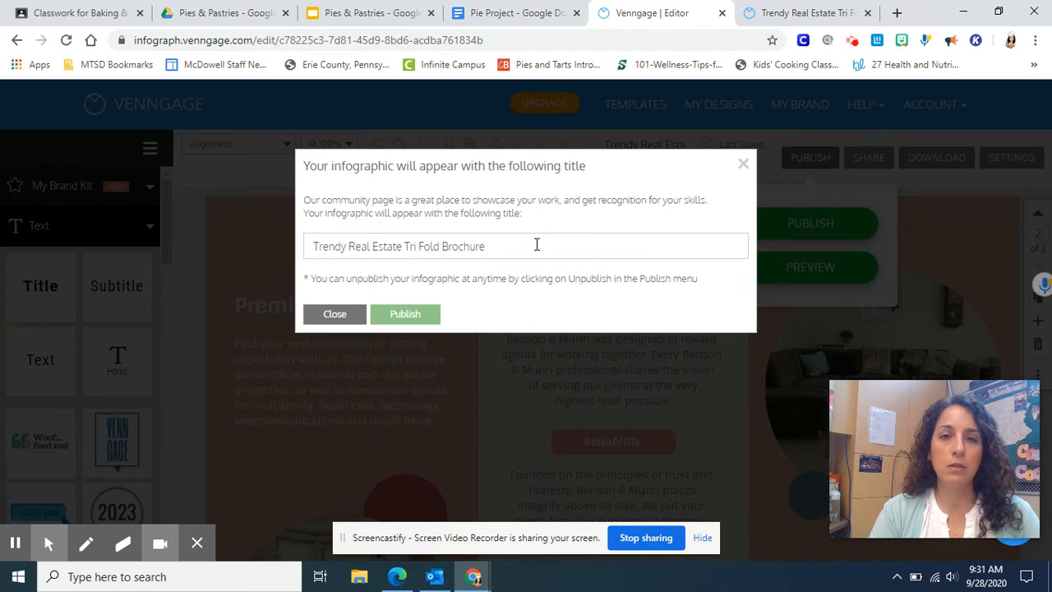
triple_click(397, 247)
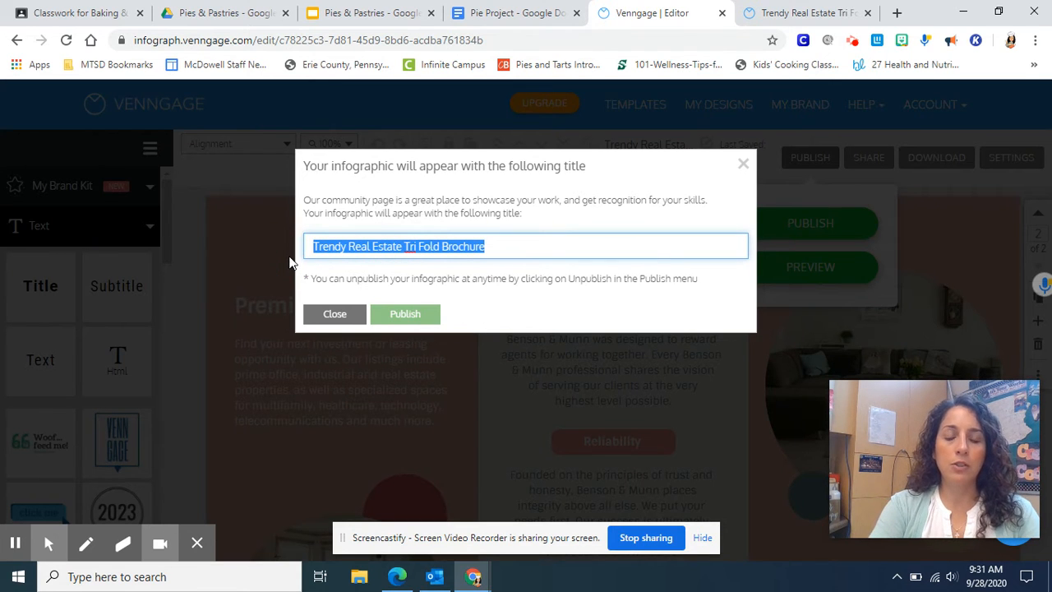
type("Pie Broch")
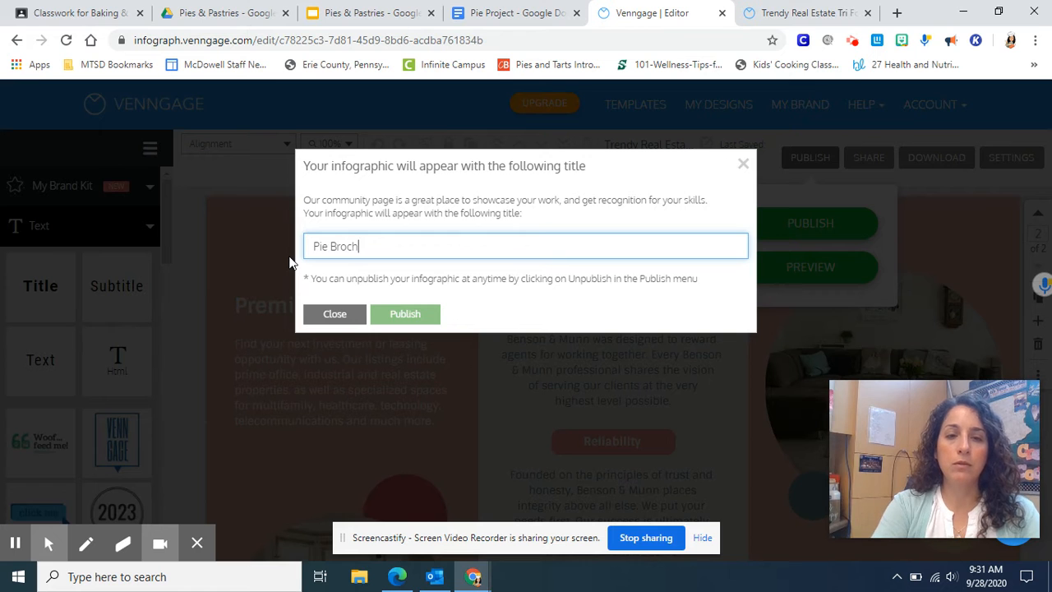
type("ure")
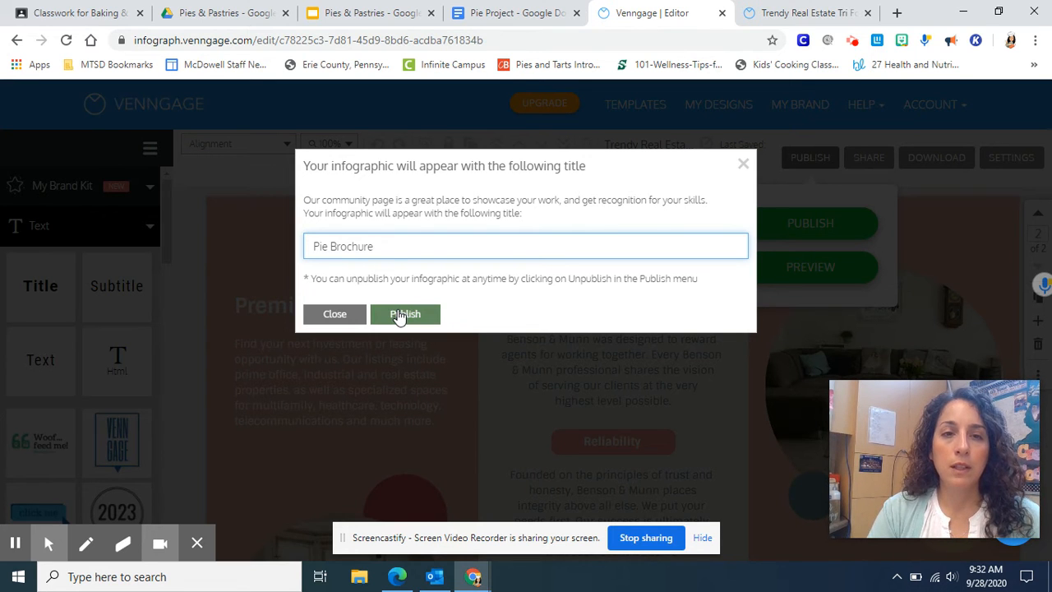
left_click(404, 315)
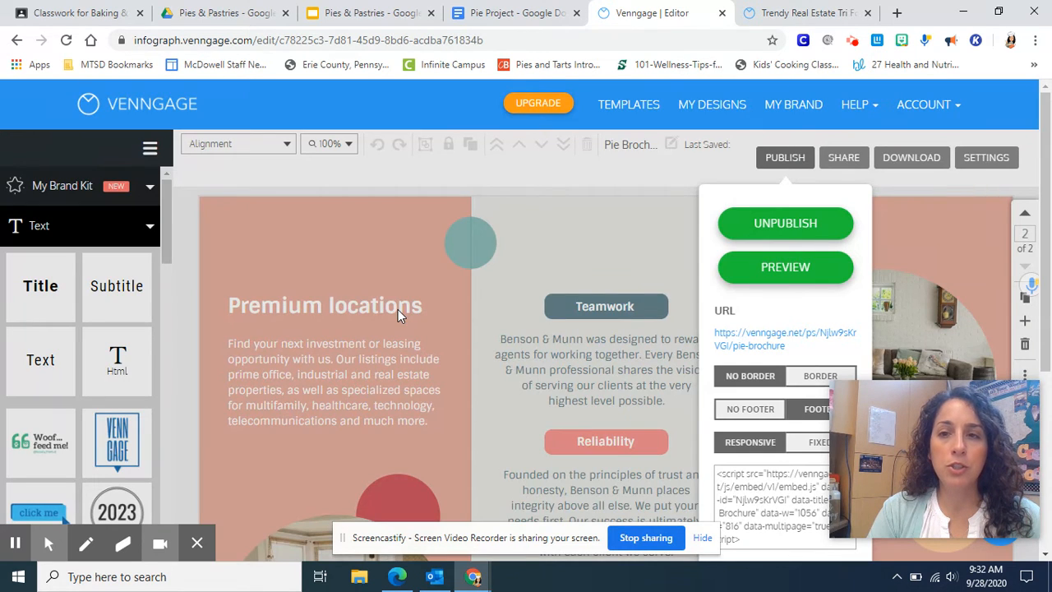
mouse_move(713, 345)
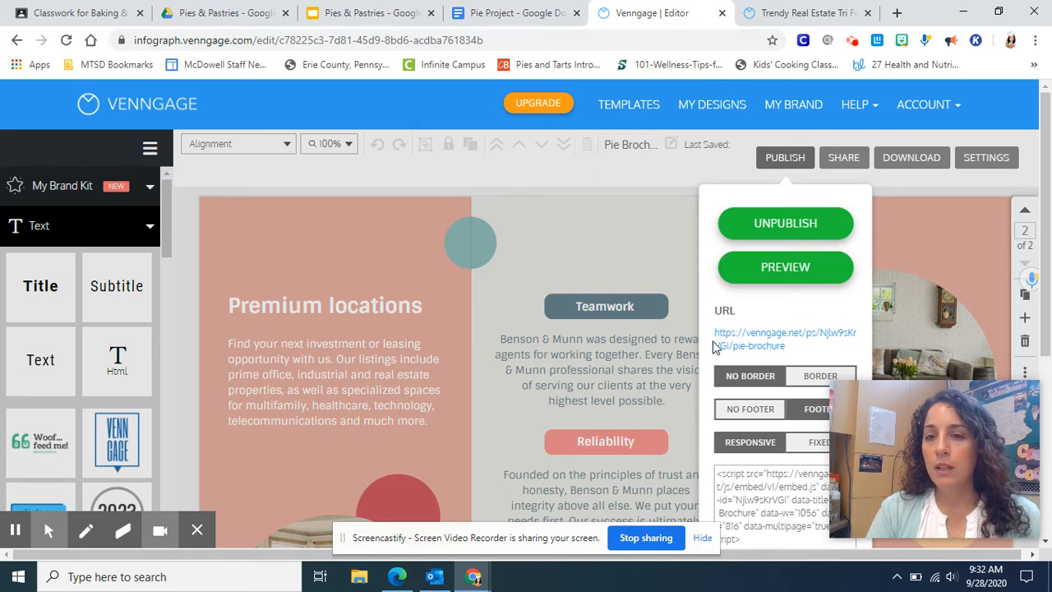
mouse_move(713, 345)
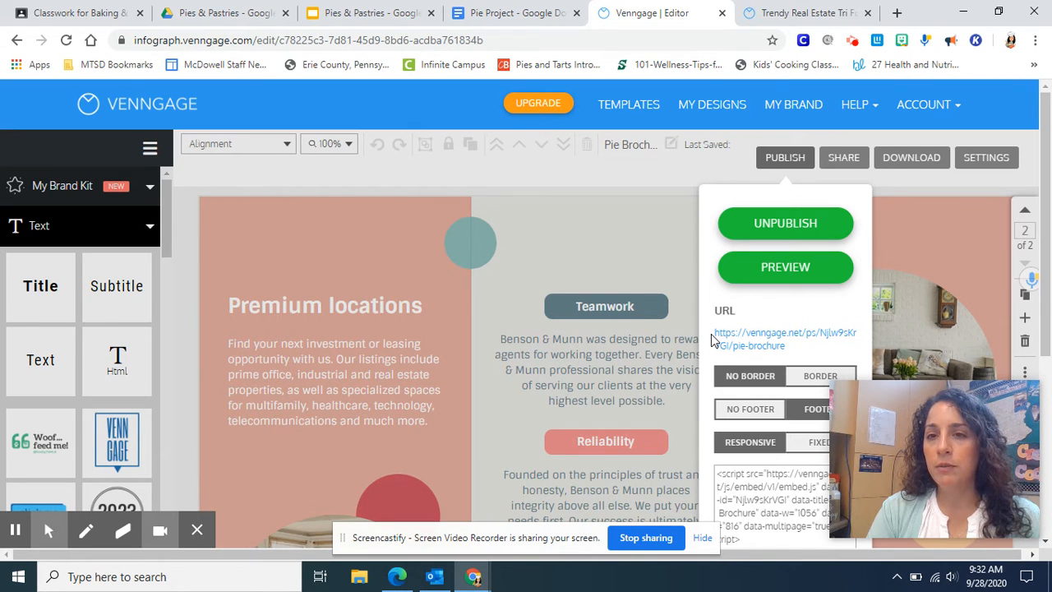
mouse_move(727, 337)
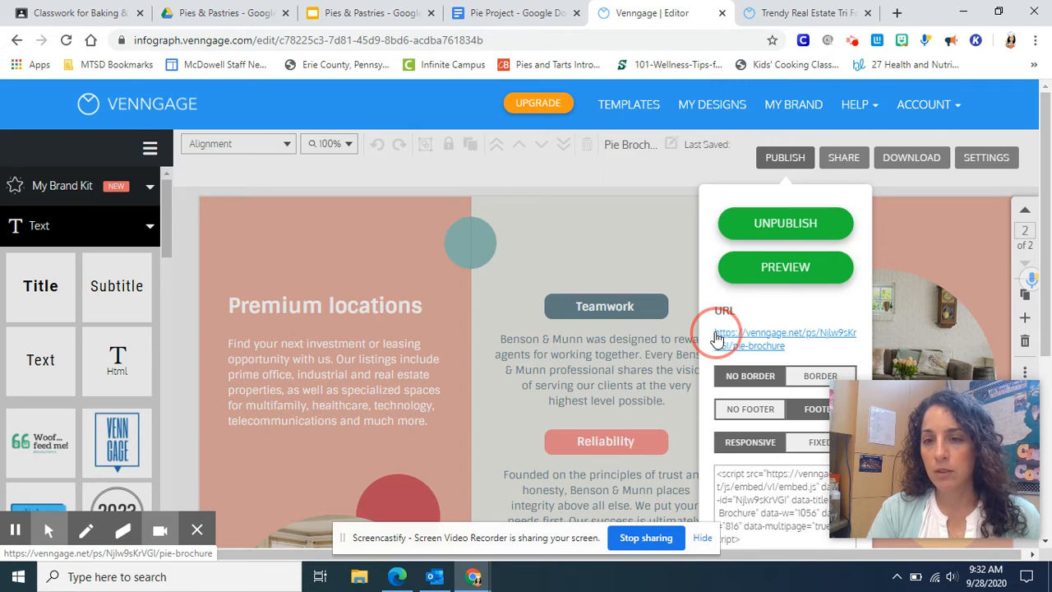
mouse_move(765, 341)
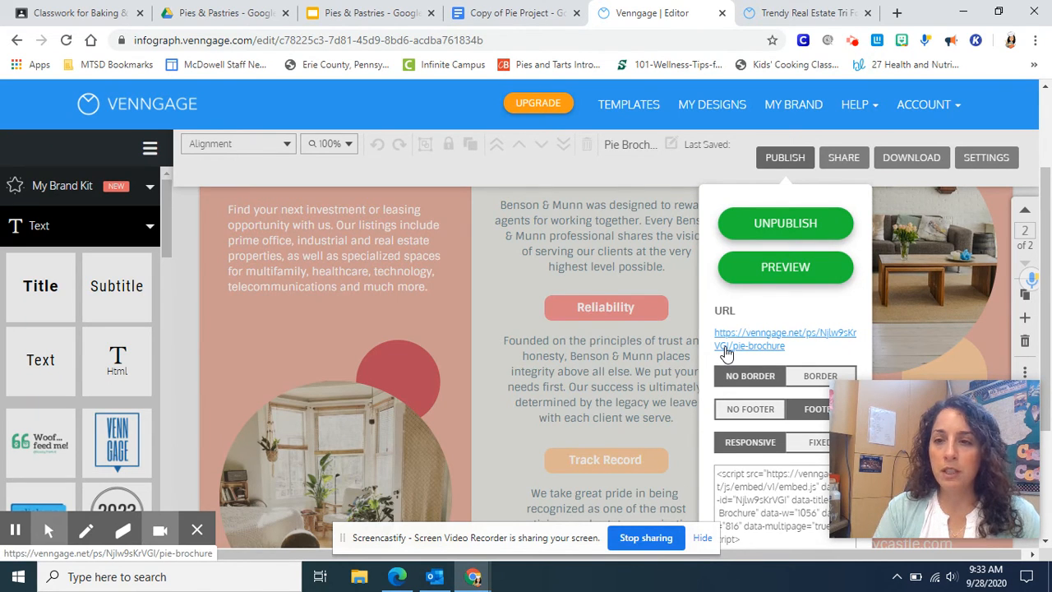
Bring up the context menu on the published share URL to copy its link address.
right_click(727, 339)
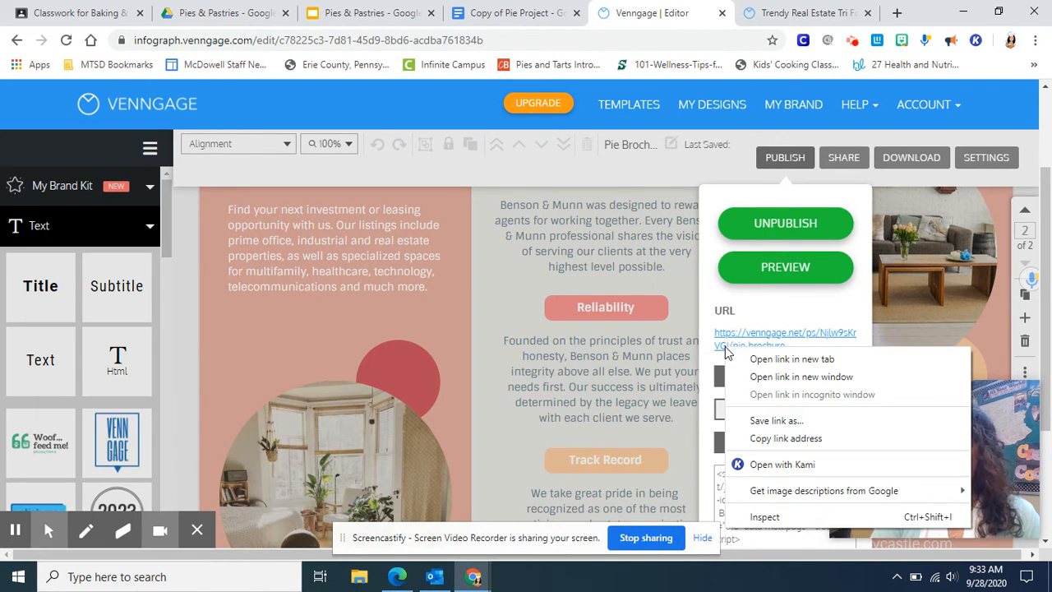
mouse_move(786, 437)
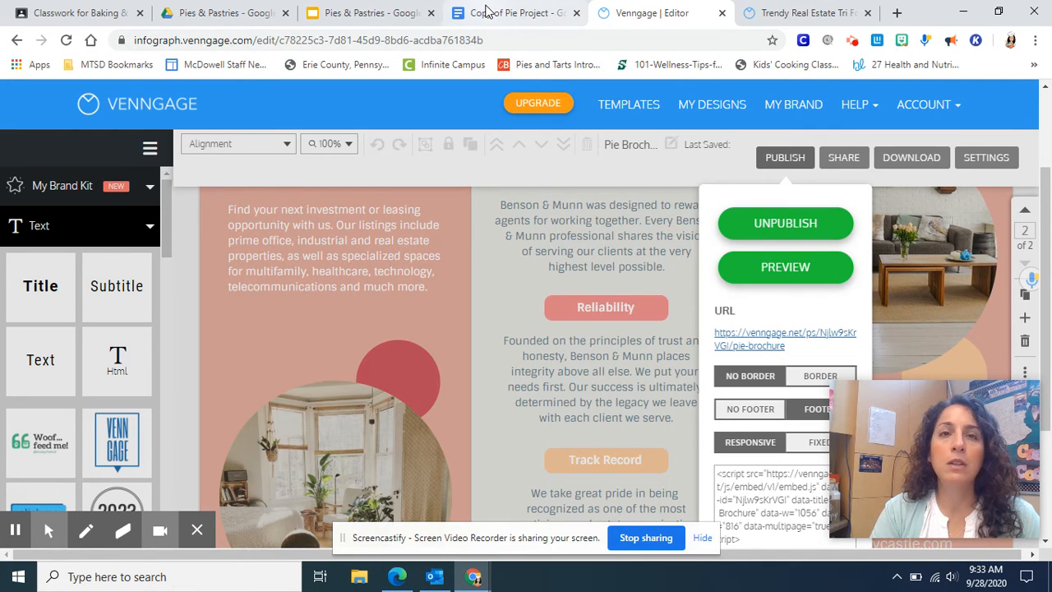
mouse_move(513, 14)
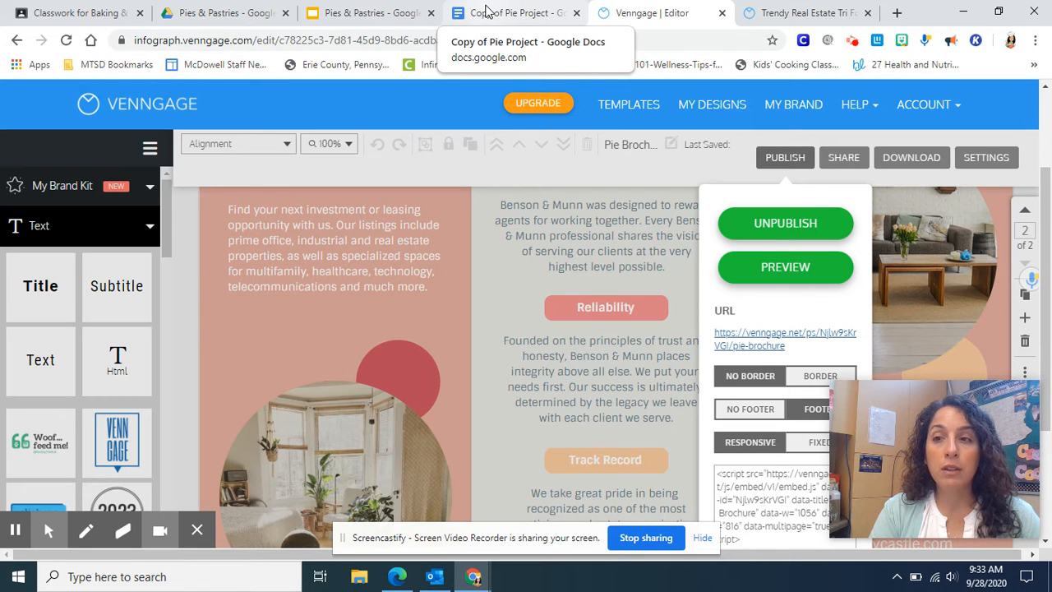
Paste the venngage.net share link over the (YOUR PIE BROCHURE LINK) placeholder in the Pie Project doc.
left_click(513, 14)
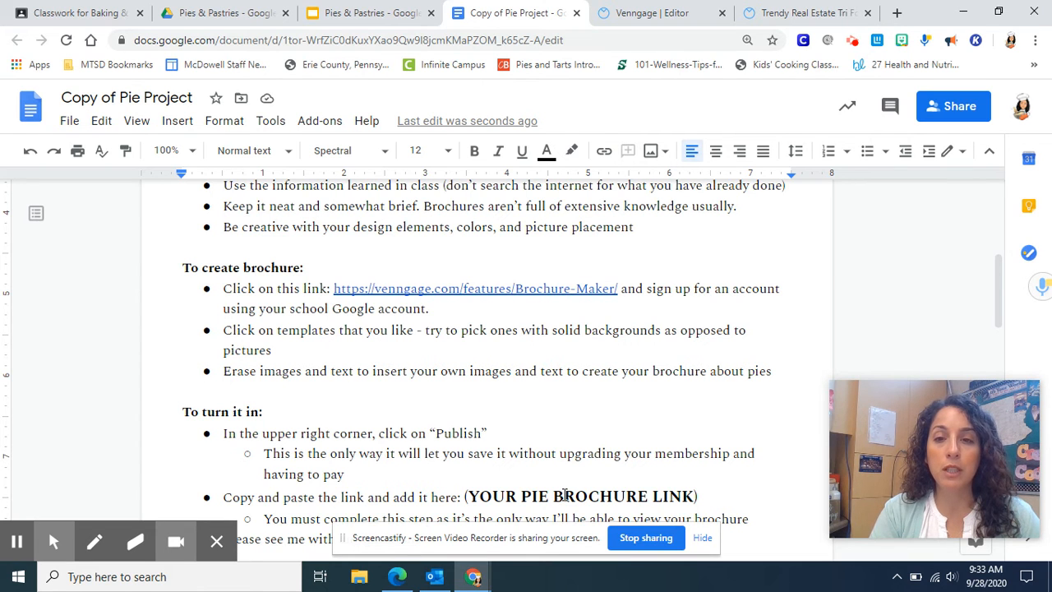
double_click(600, 497)
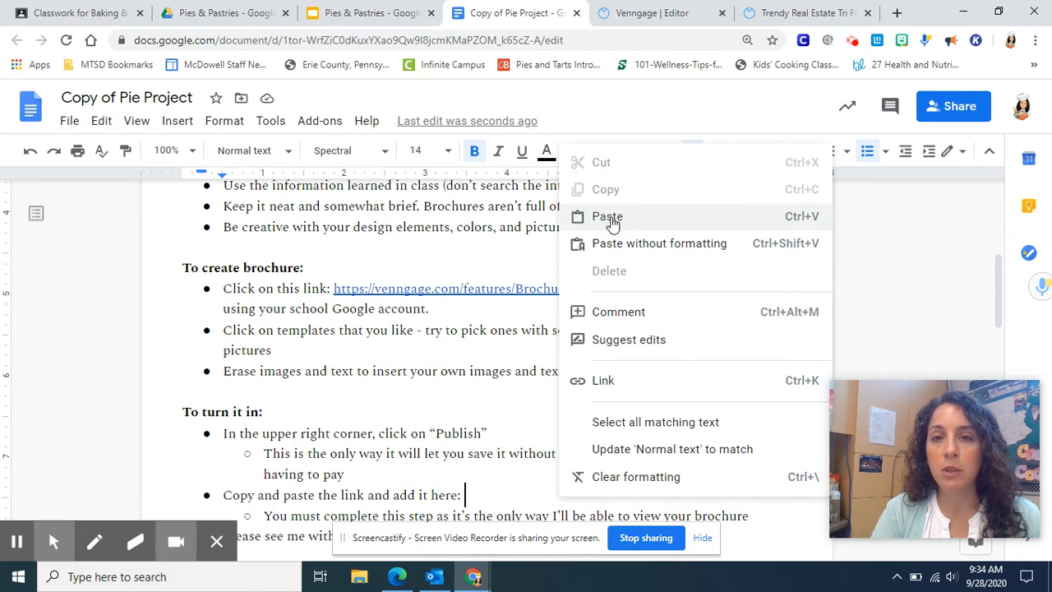
left_click(607, 217)
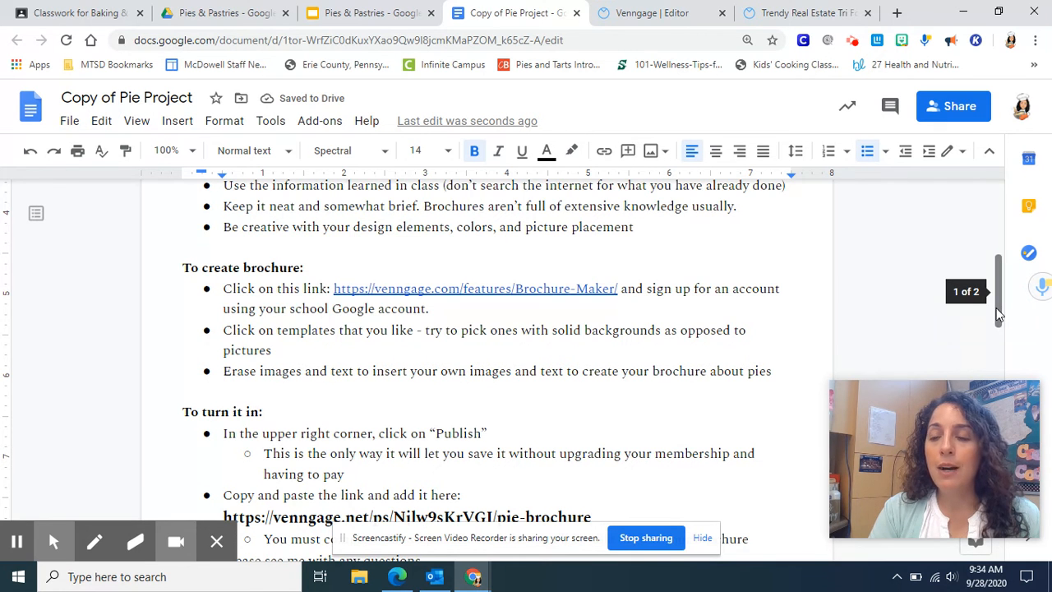
scroll("down", 3)
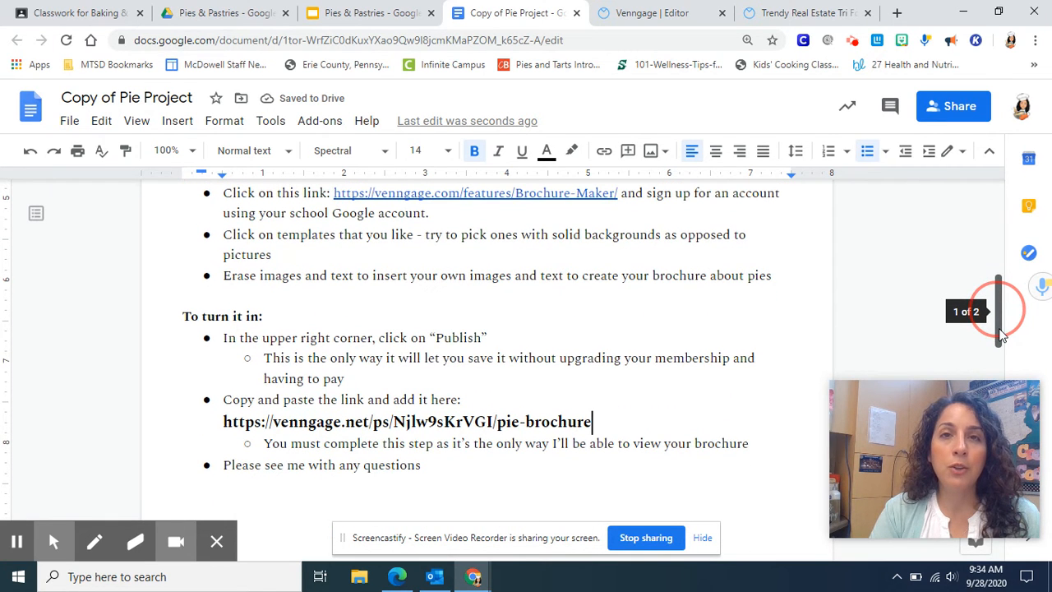
scroll("down", 3)
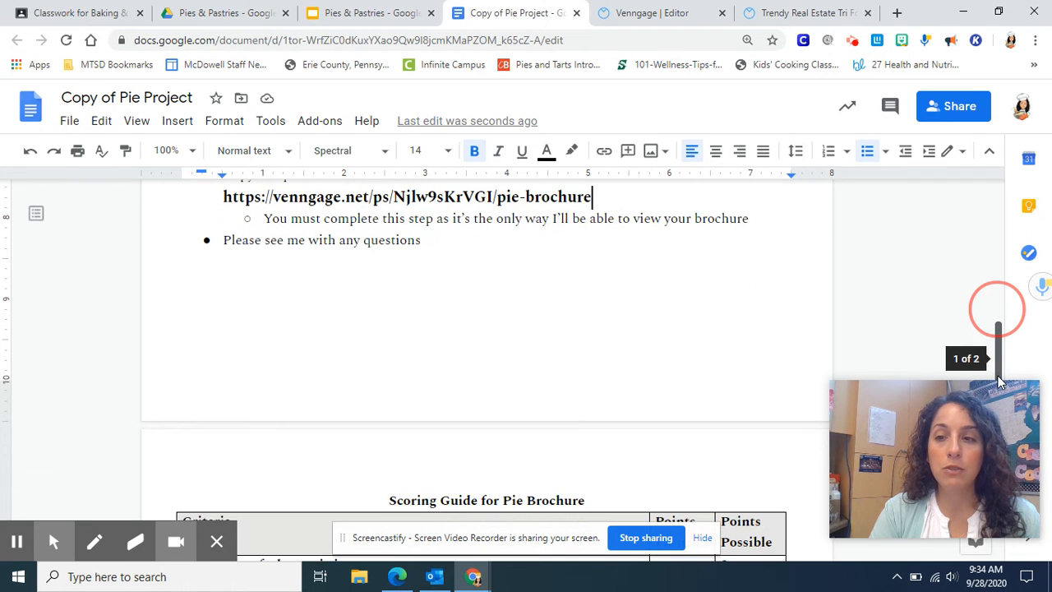
scroll("down", 3)
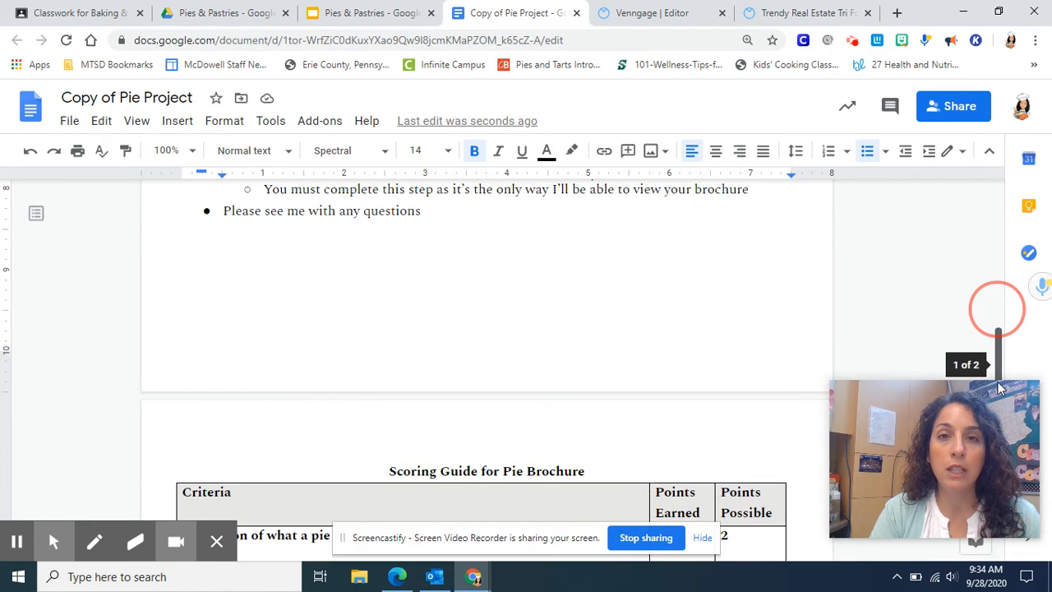
scroll("down", 3)
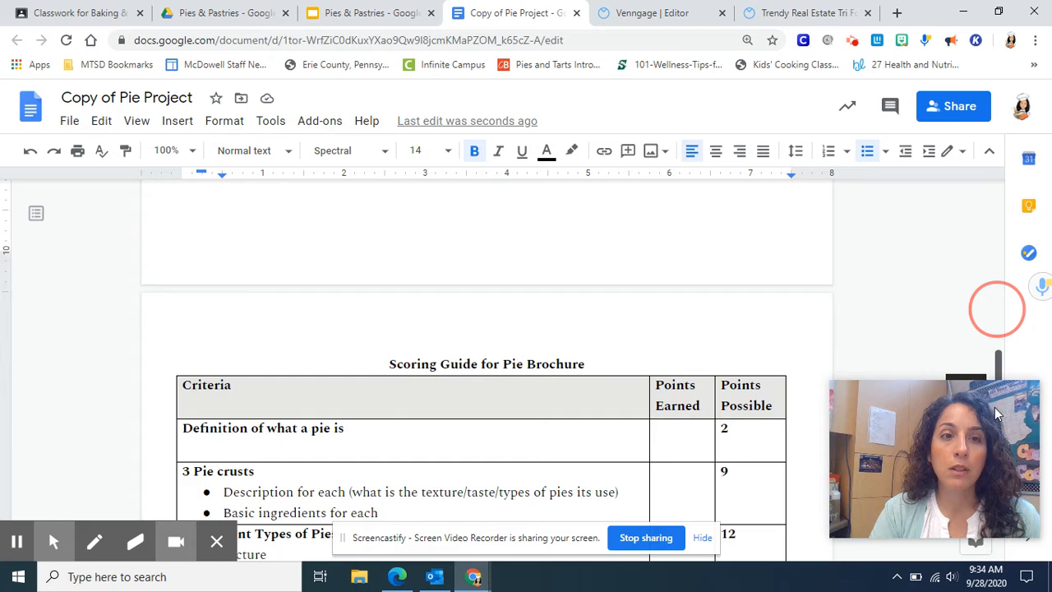
scroll("down", 3)
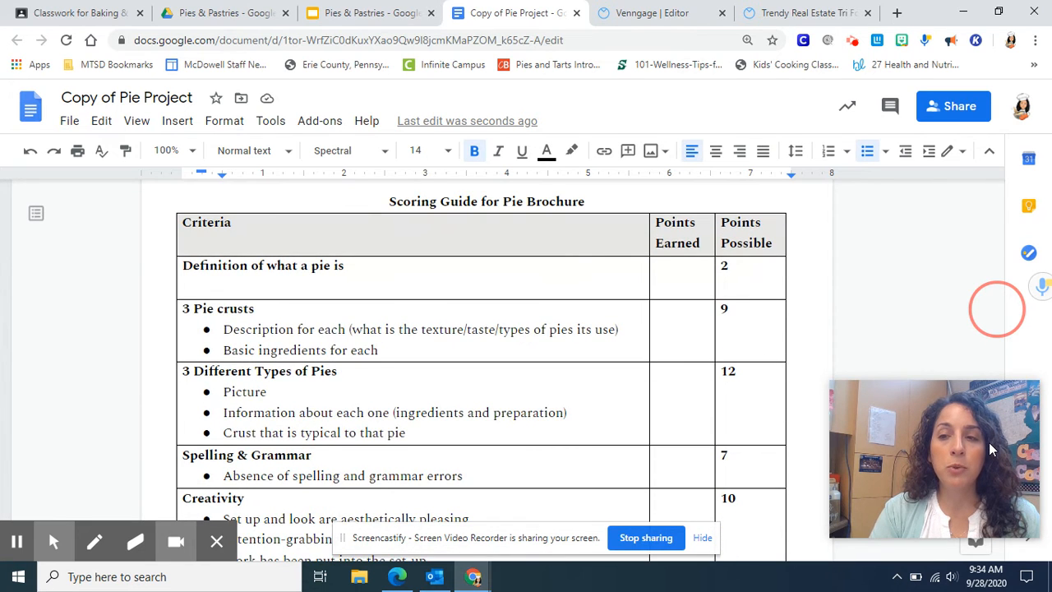
scroll("down", 3)
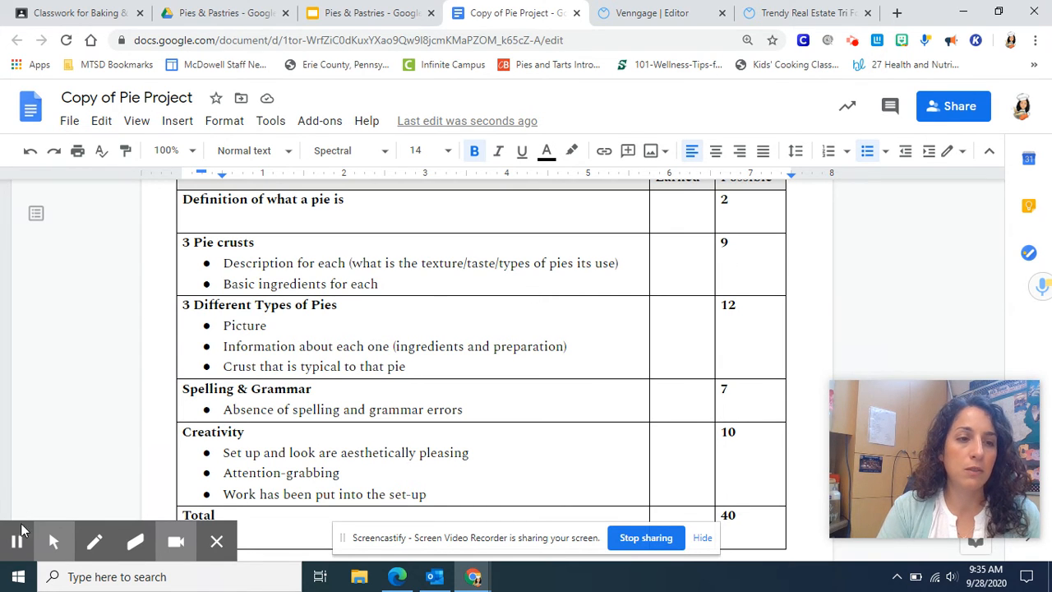
mouse_move(16, 541)
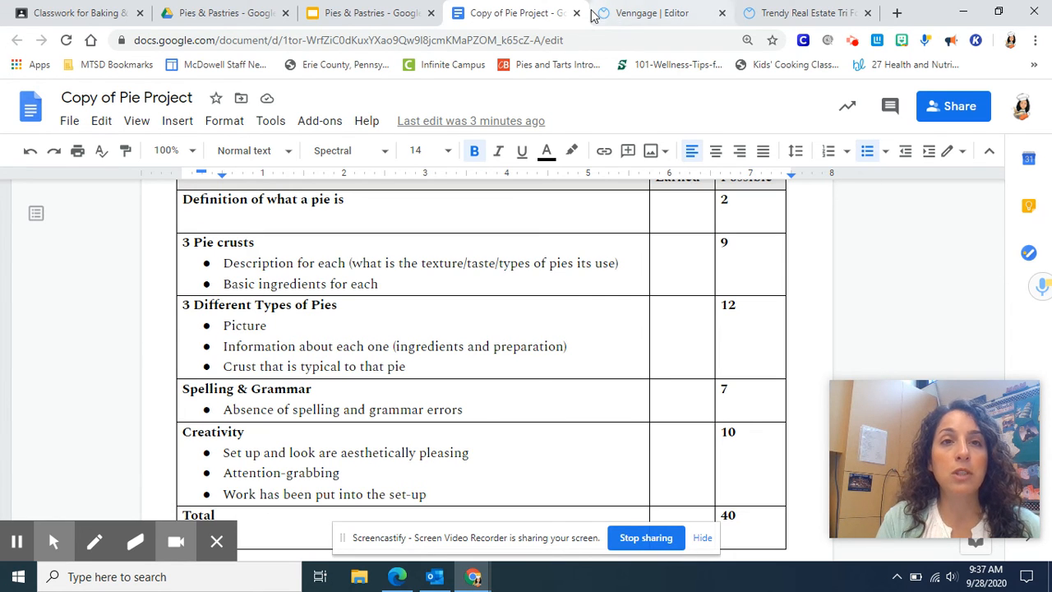
left_click(370, 13)
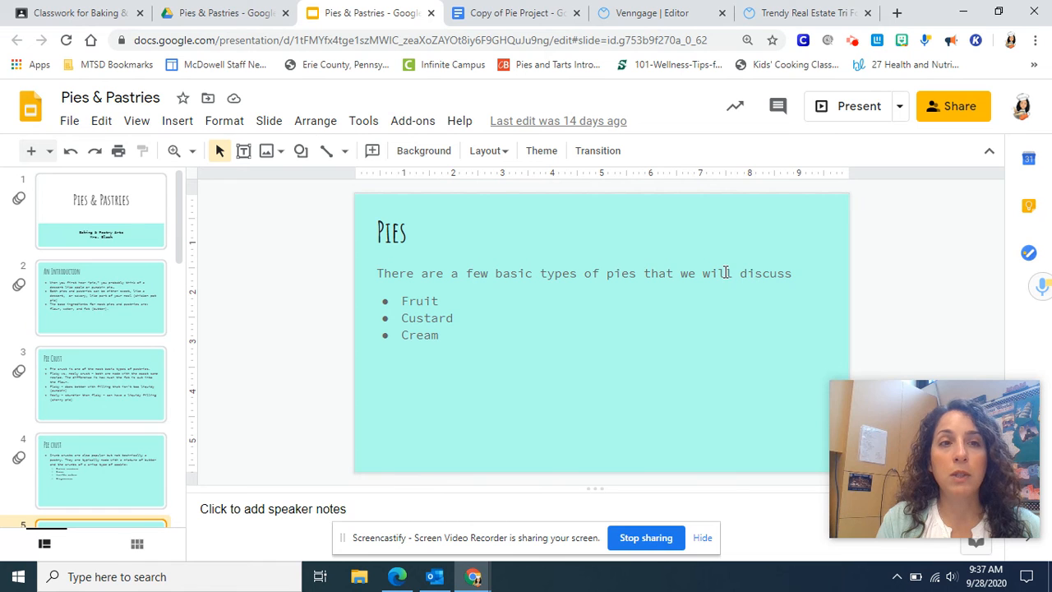
left_click(100, 210)
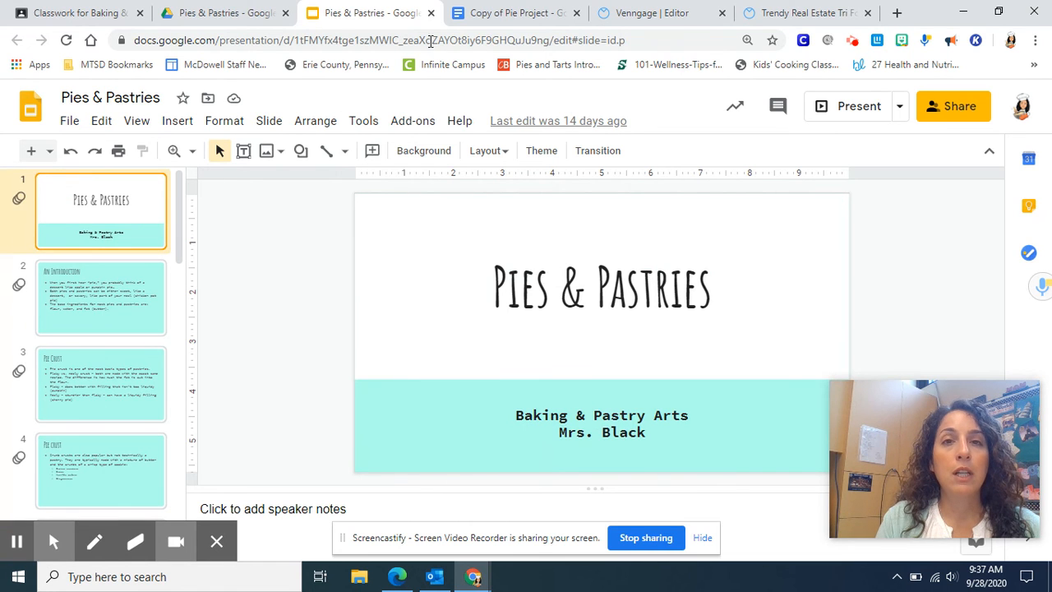
left_click(513, 13)
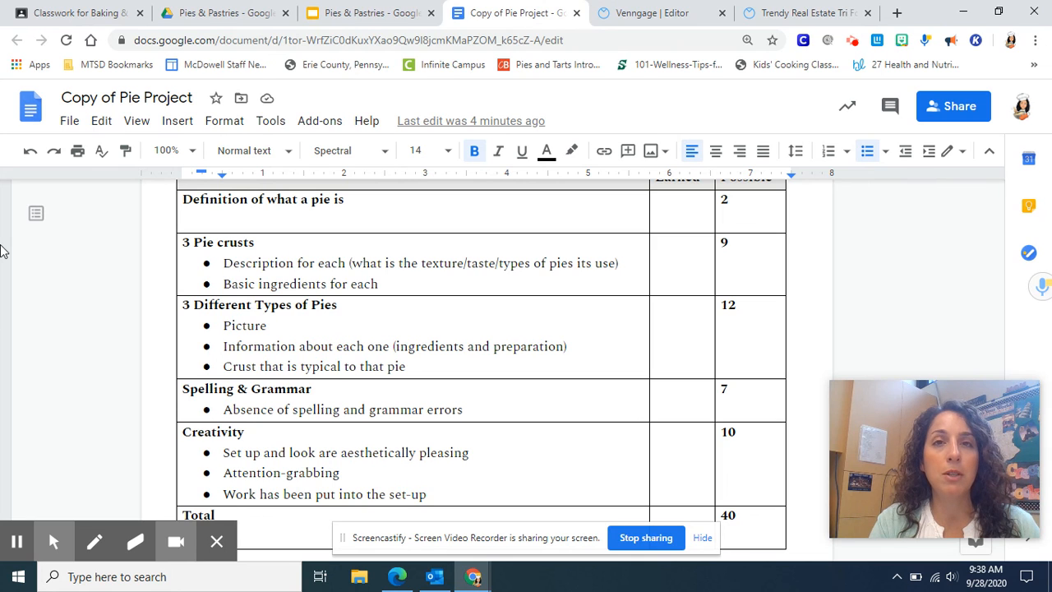
mouse_move(17, 541)
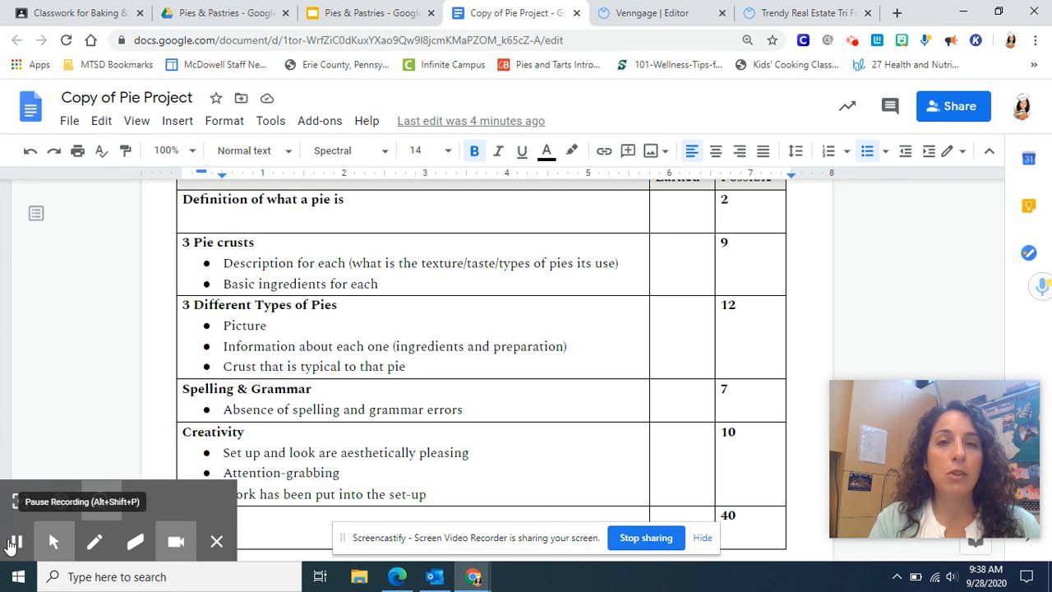